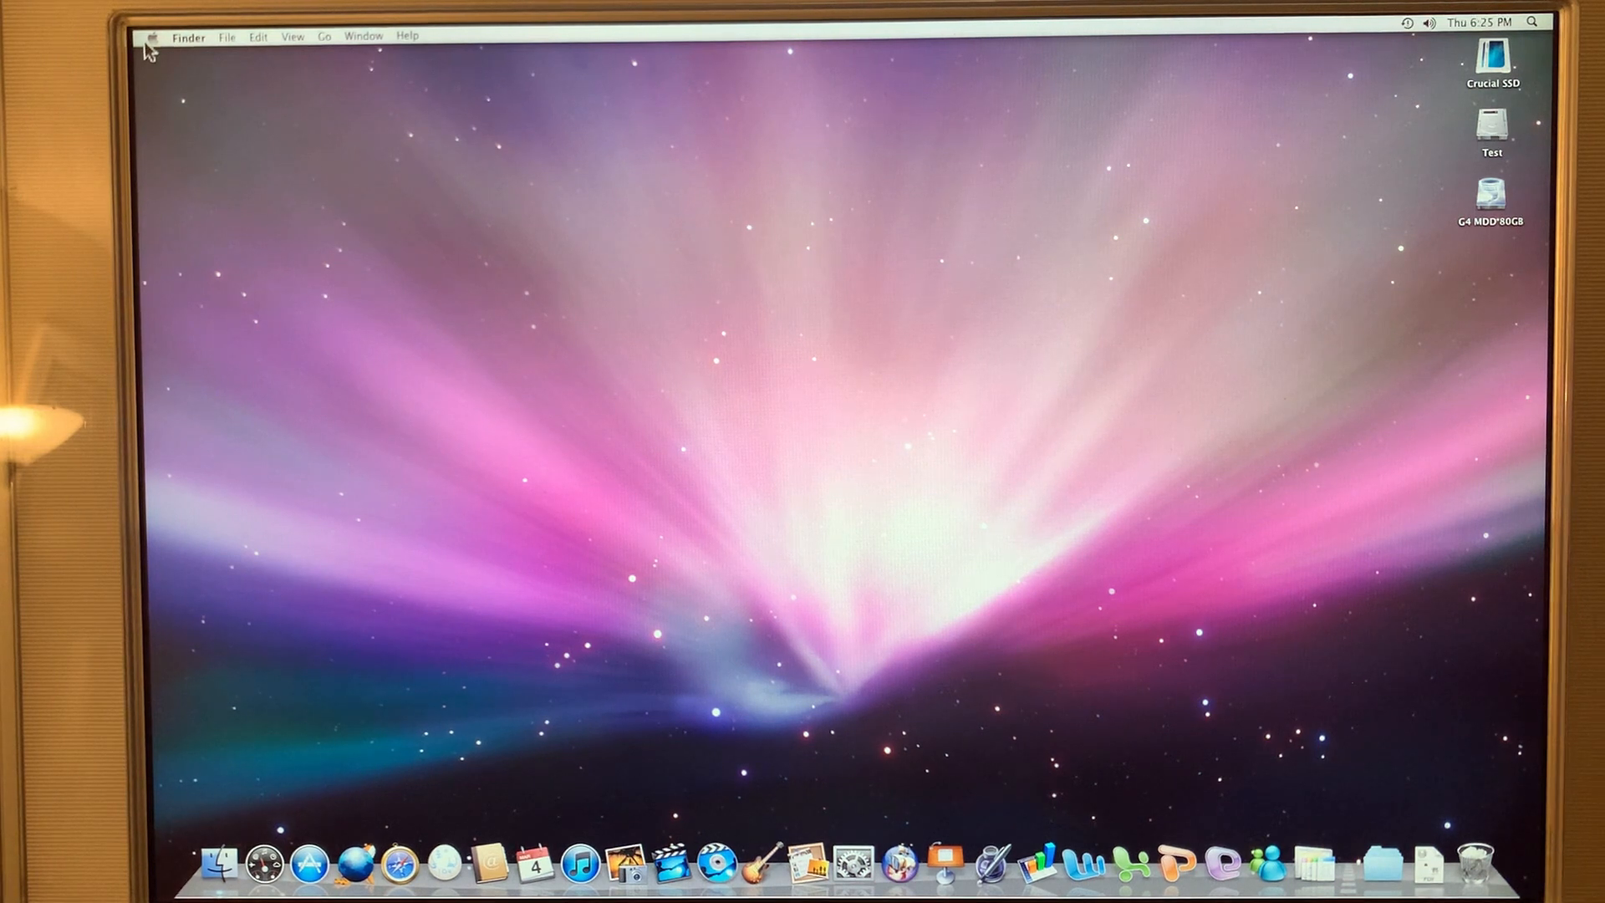
pyautogui.moveTo(322, 56)
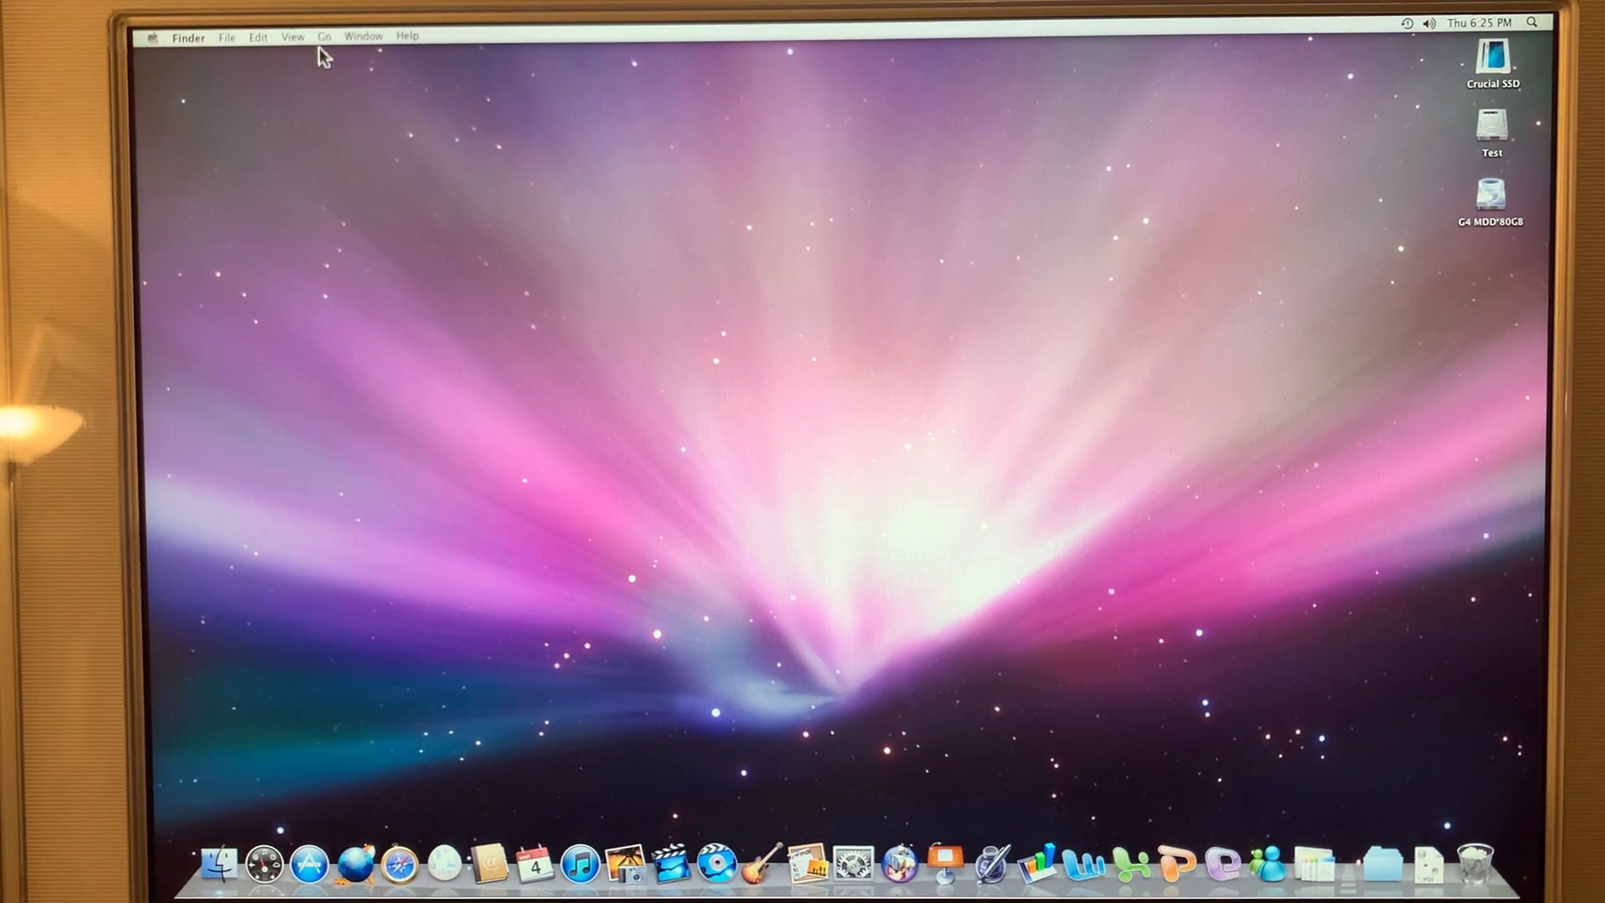
pyautogui.moveTo(1413, 173)
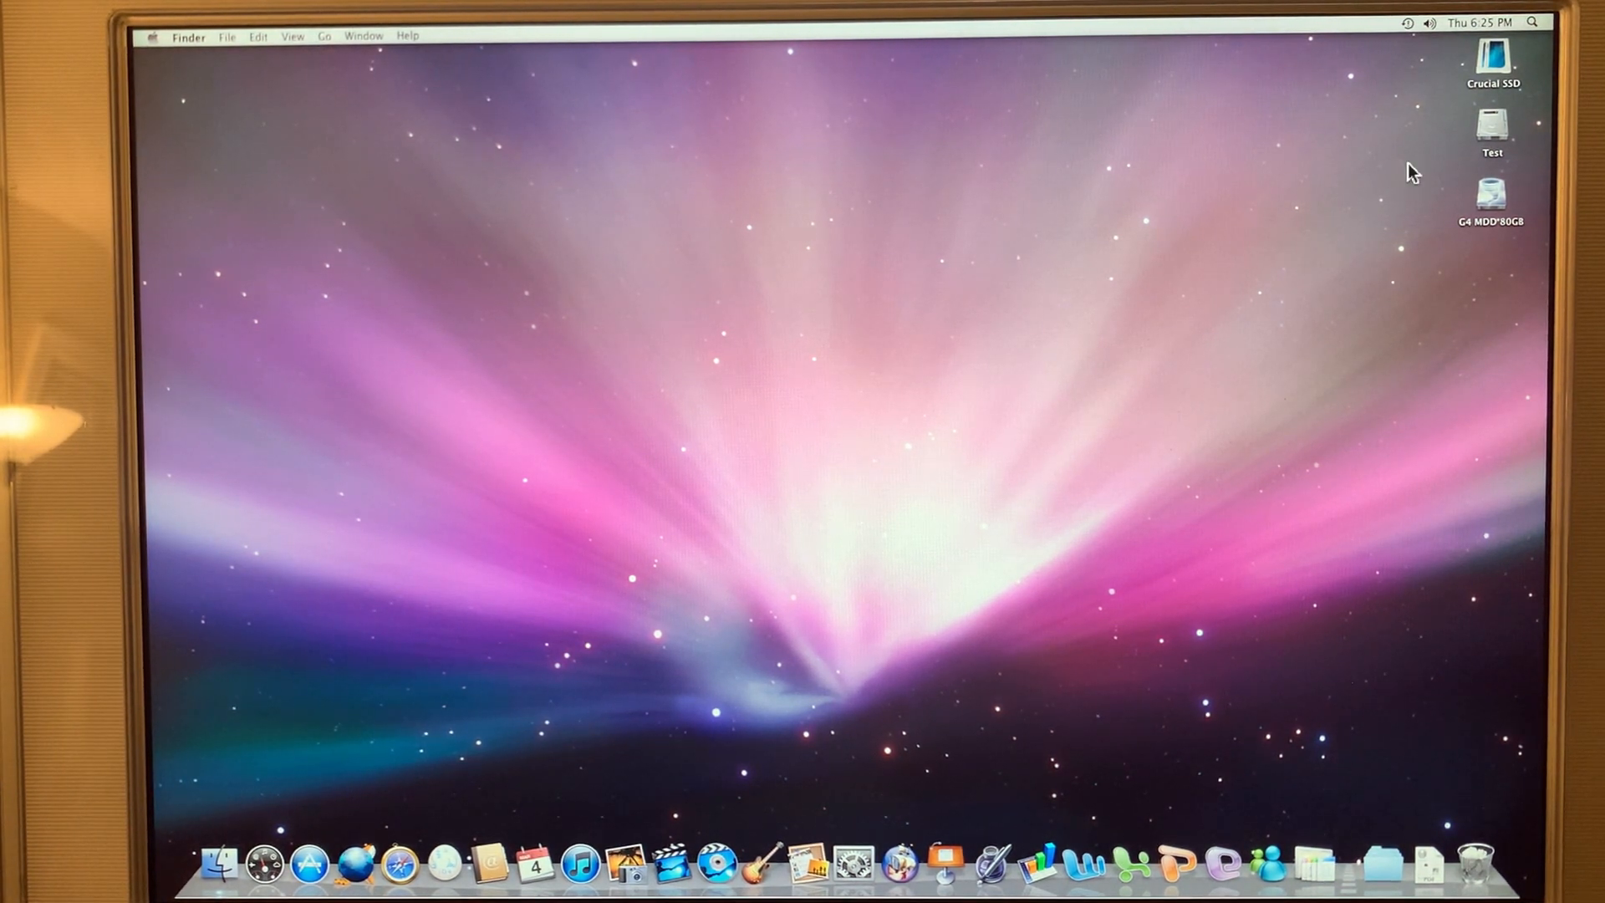
pyautogui.moveTo(1485, 231)
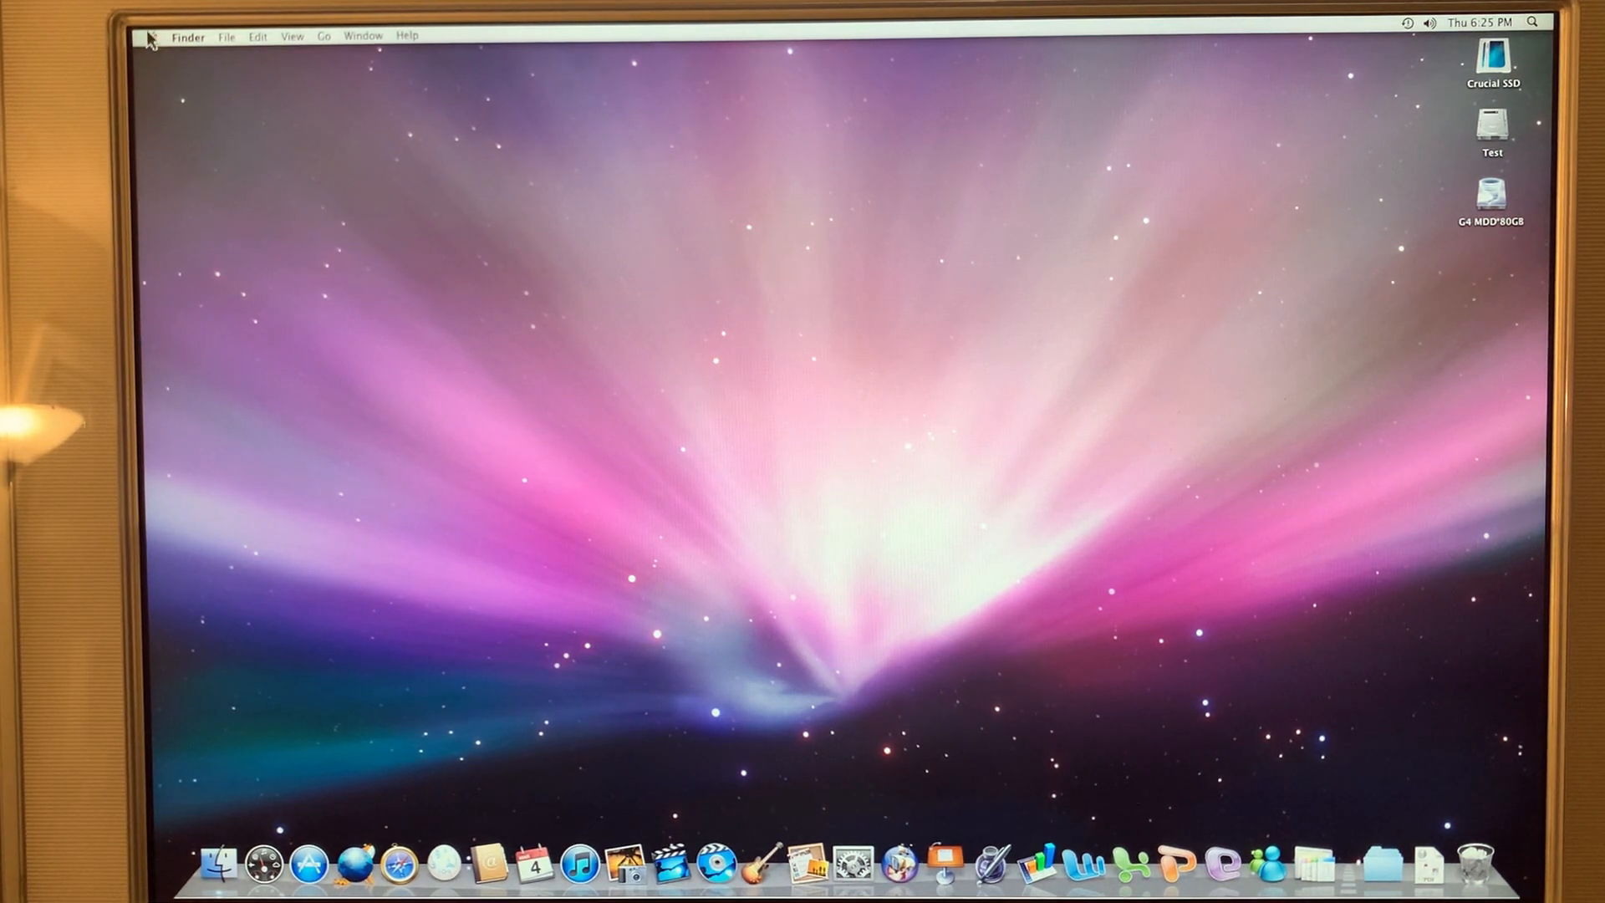
# Open About This Mac to view Mac OS X 10.5.8, dual 867 MHz G4 and 2 GB memory.
pyautogui.click(152, 36)
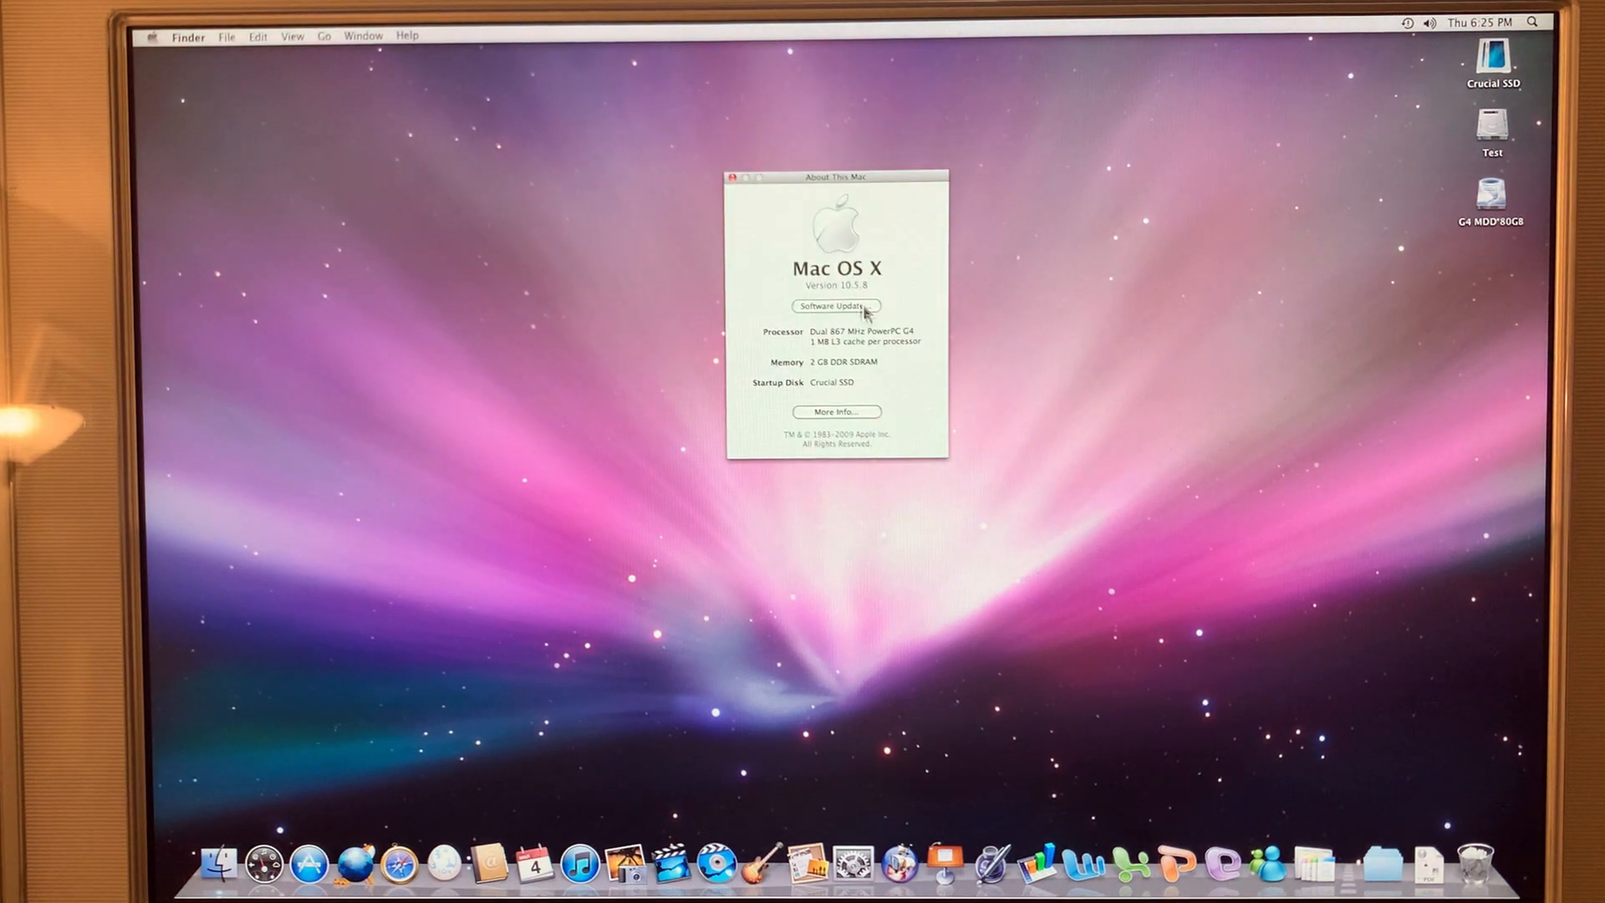
pyautogui.moveTo(819, 342)
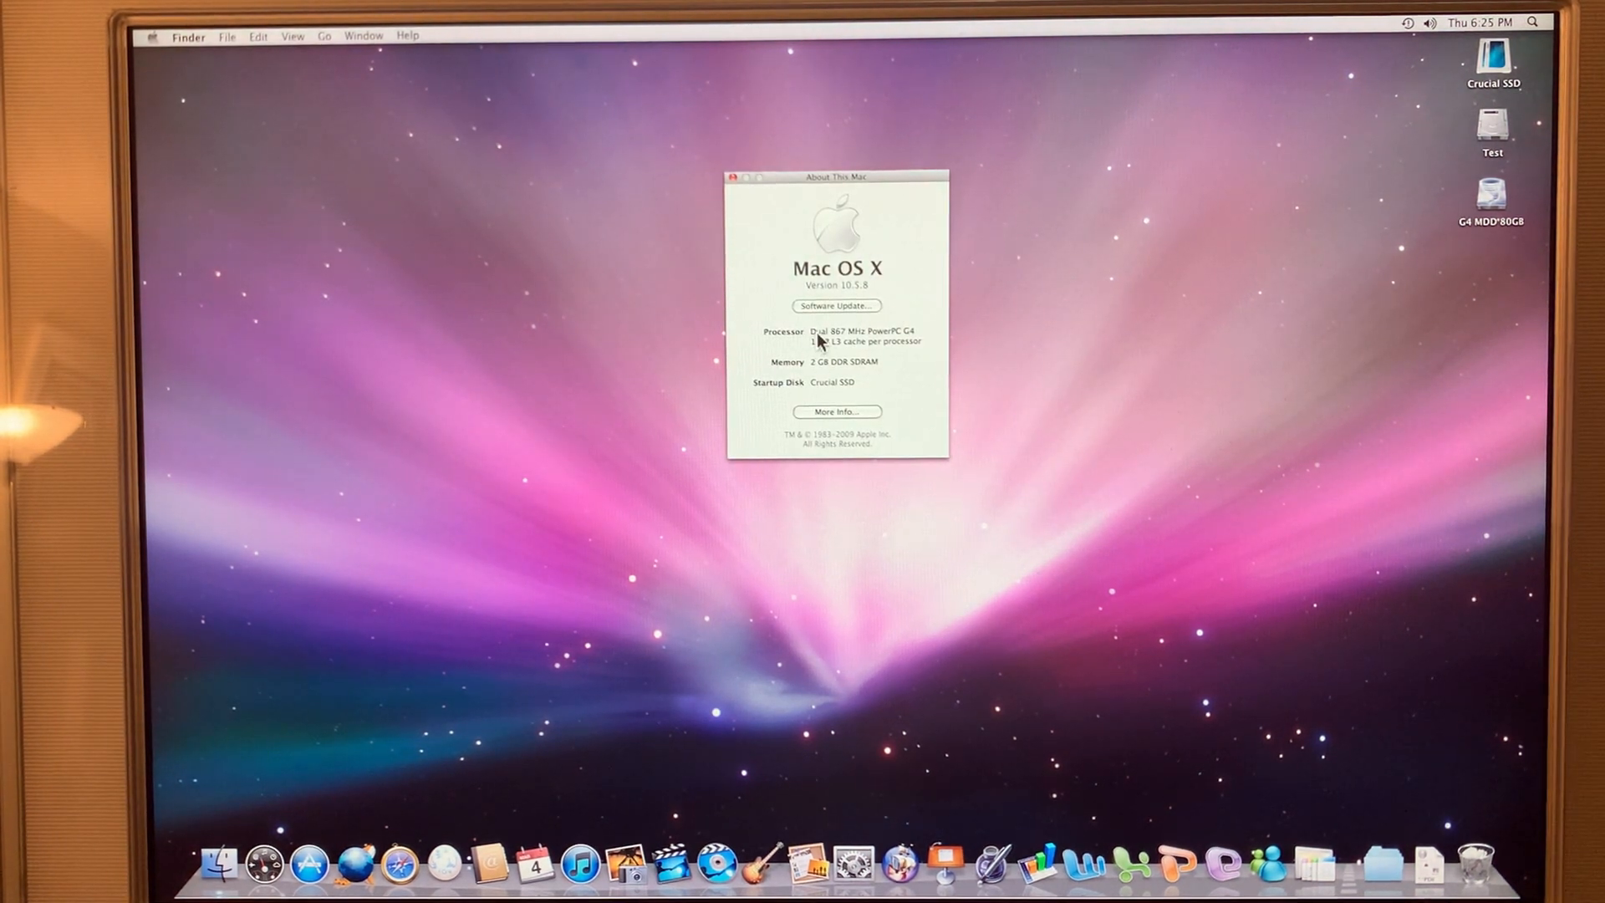
pyautogui.moveTo(894, 342)
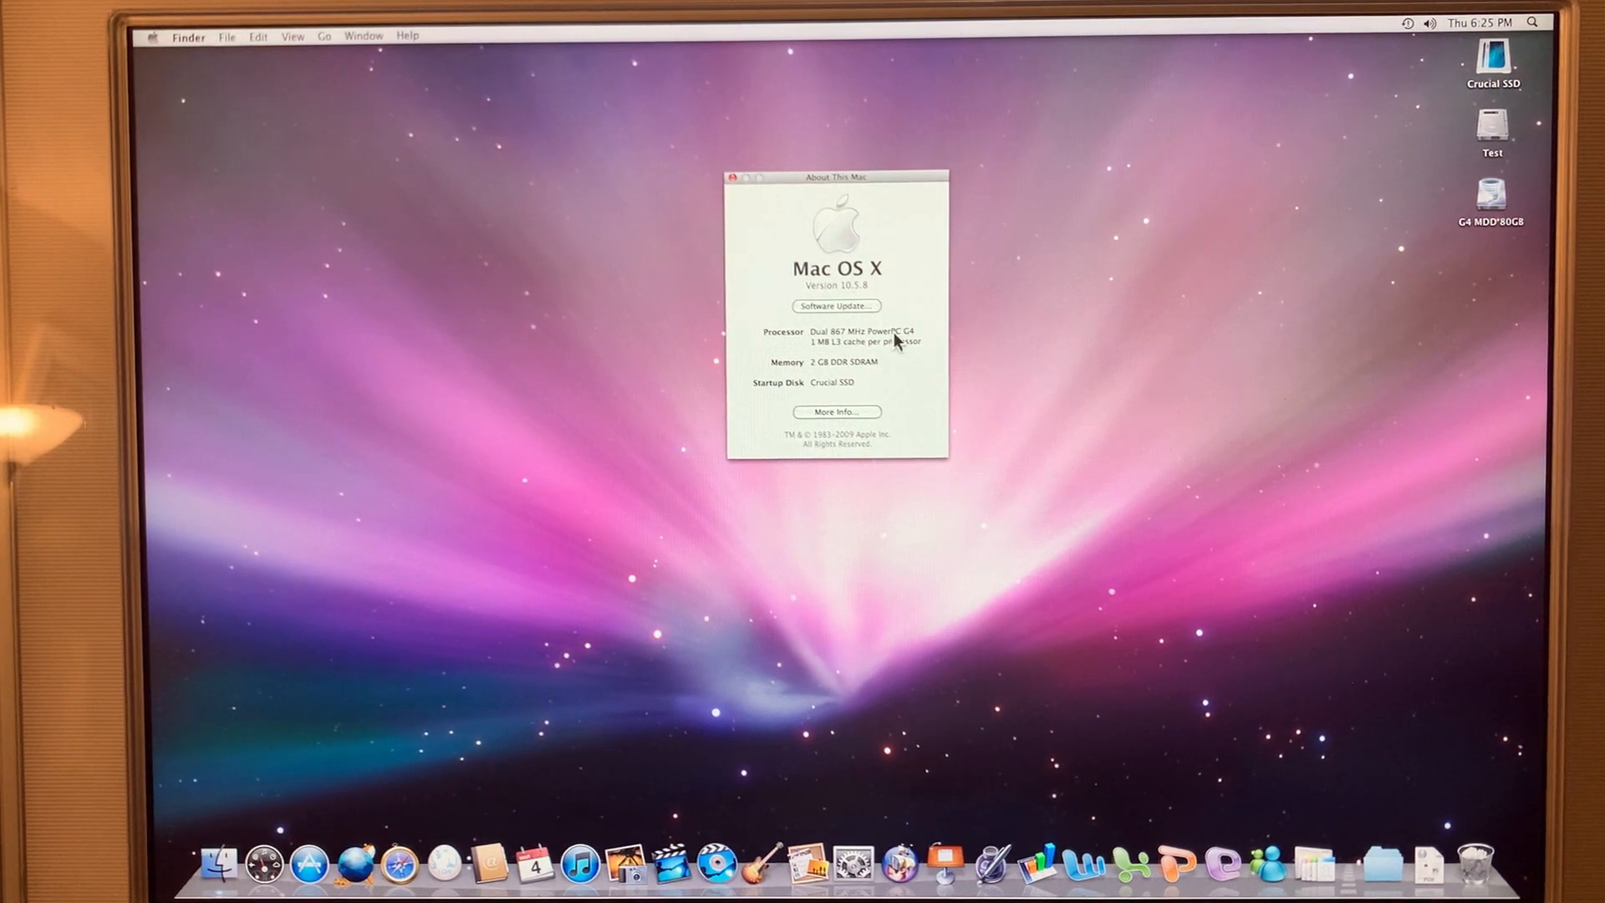
pyautogui.moveTo(813, 346)
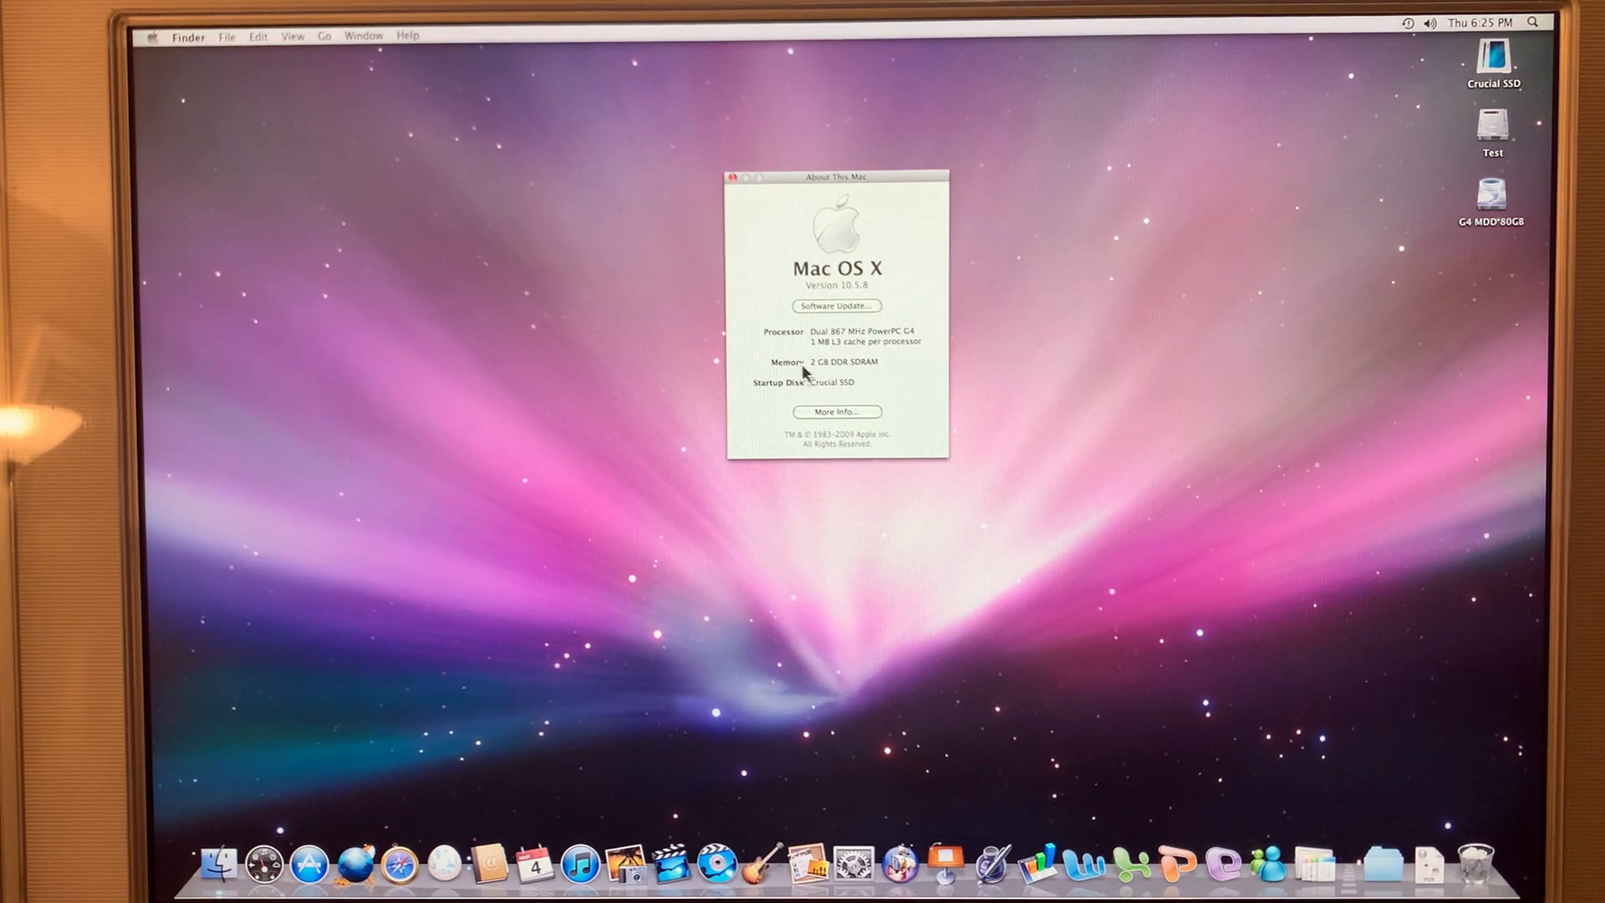
pyautogui.moveTo(882, 371)
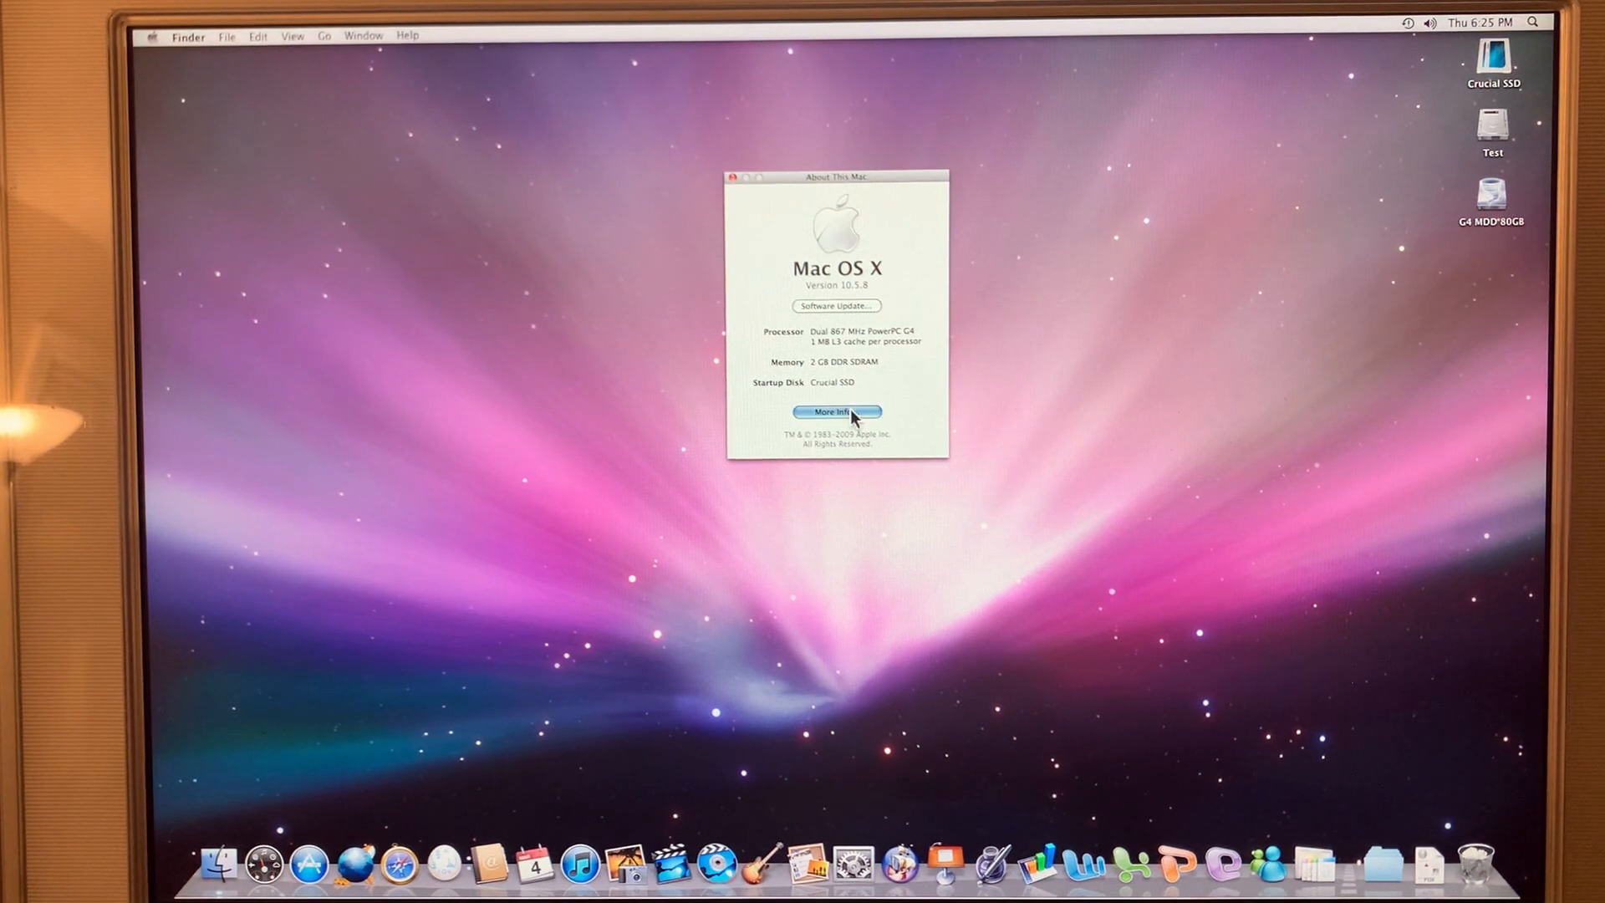
# Open System Profiler's ATA section and select the PHILIPS CDD5101 optical drive.
pyautogui.click(836, 412)
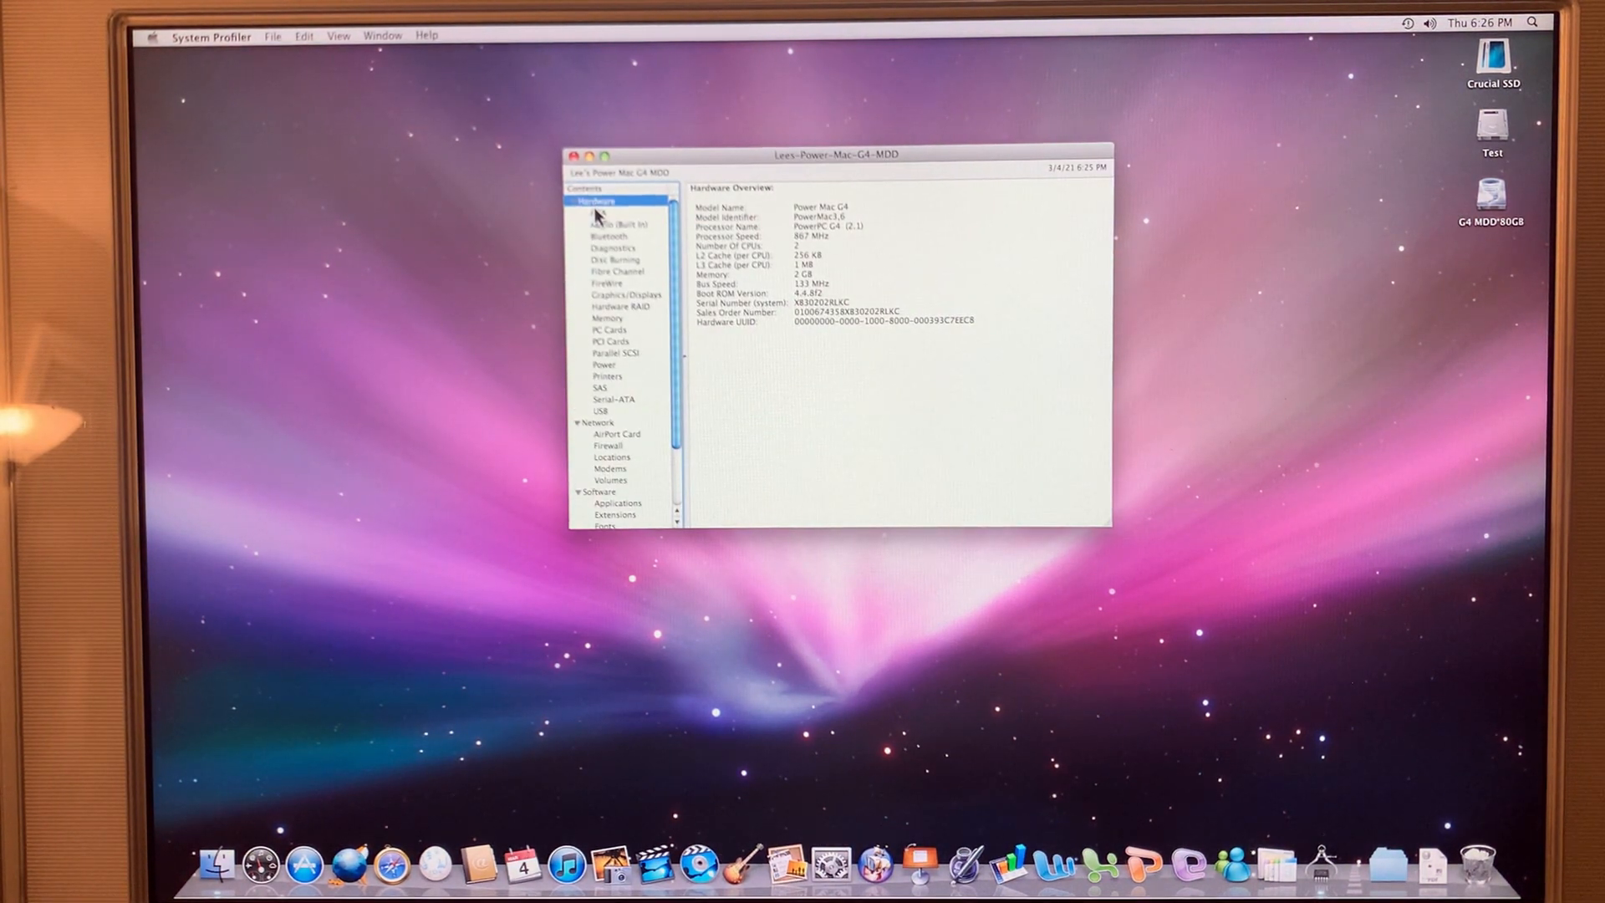
pyautogui.click(598, 211)
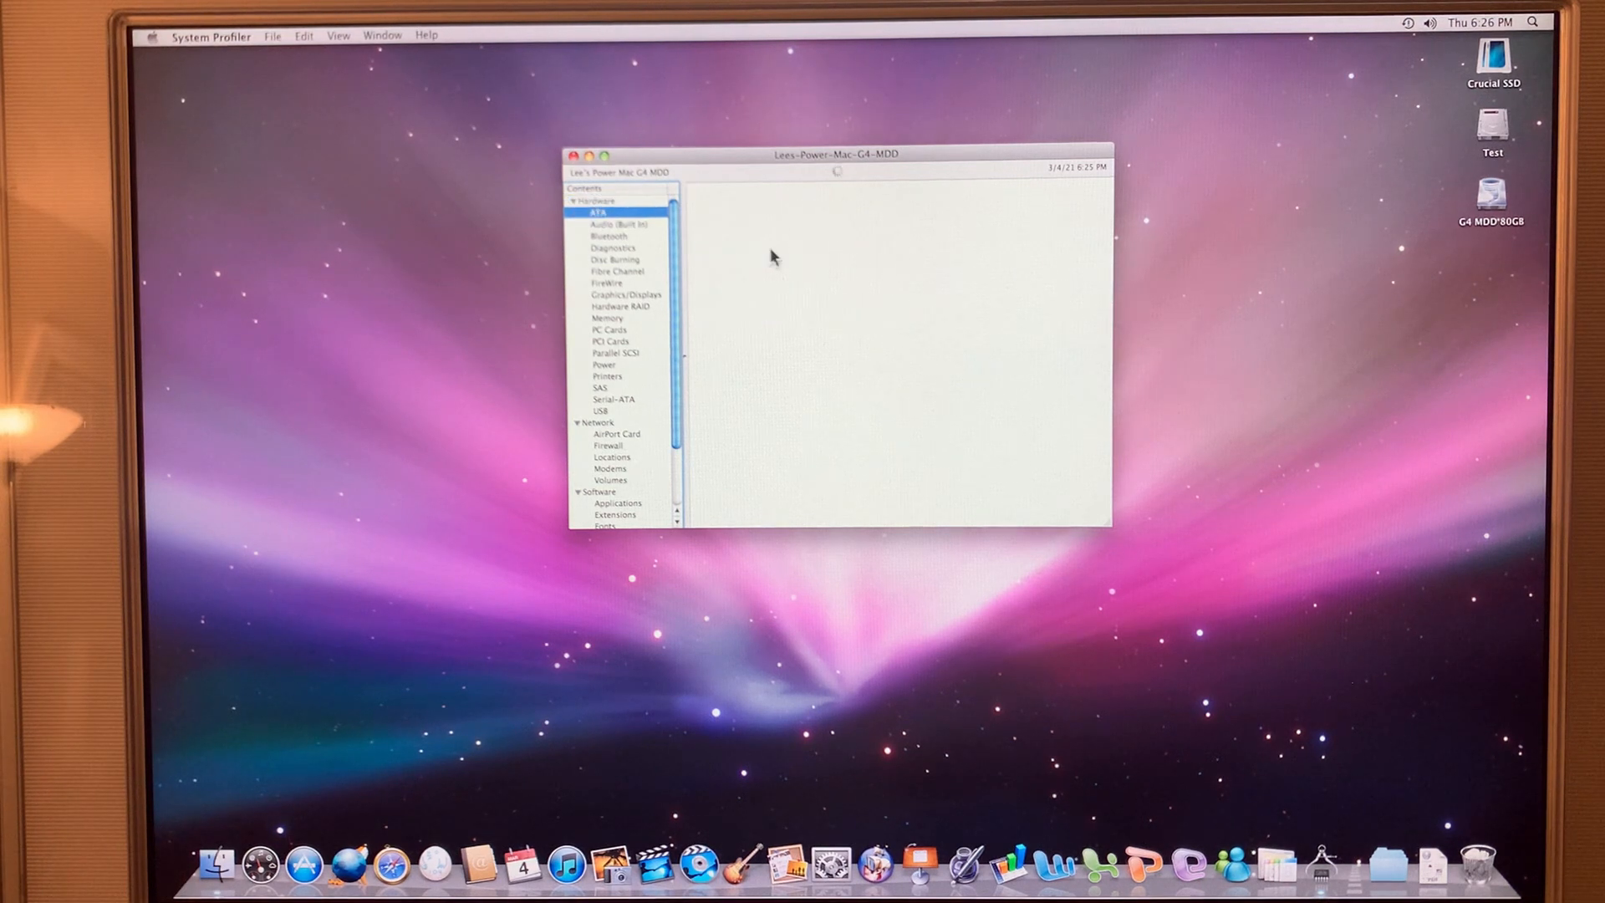
pyautogui.click(599, 212)
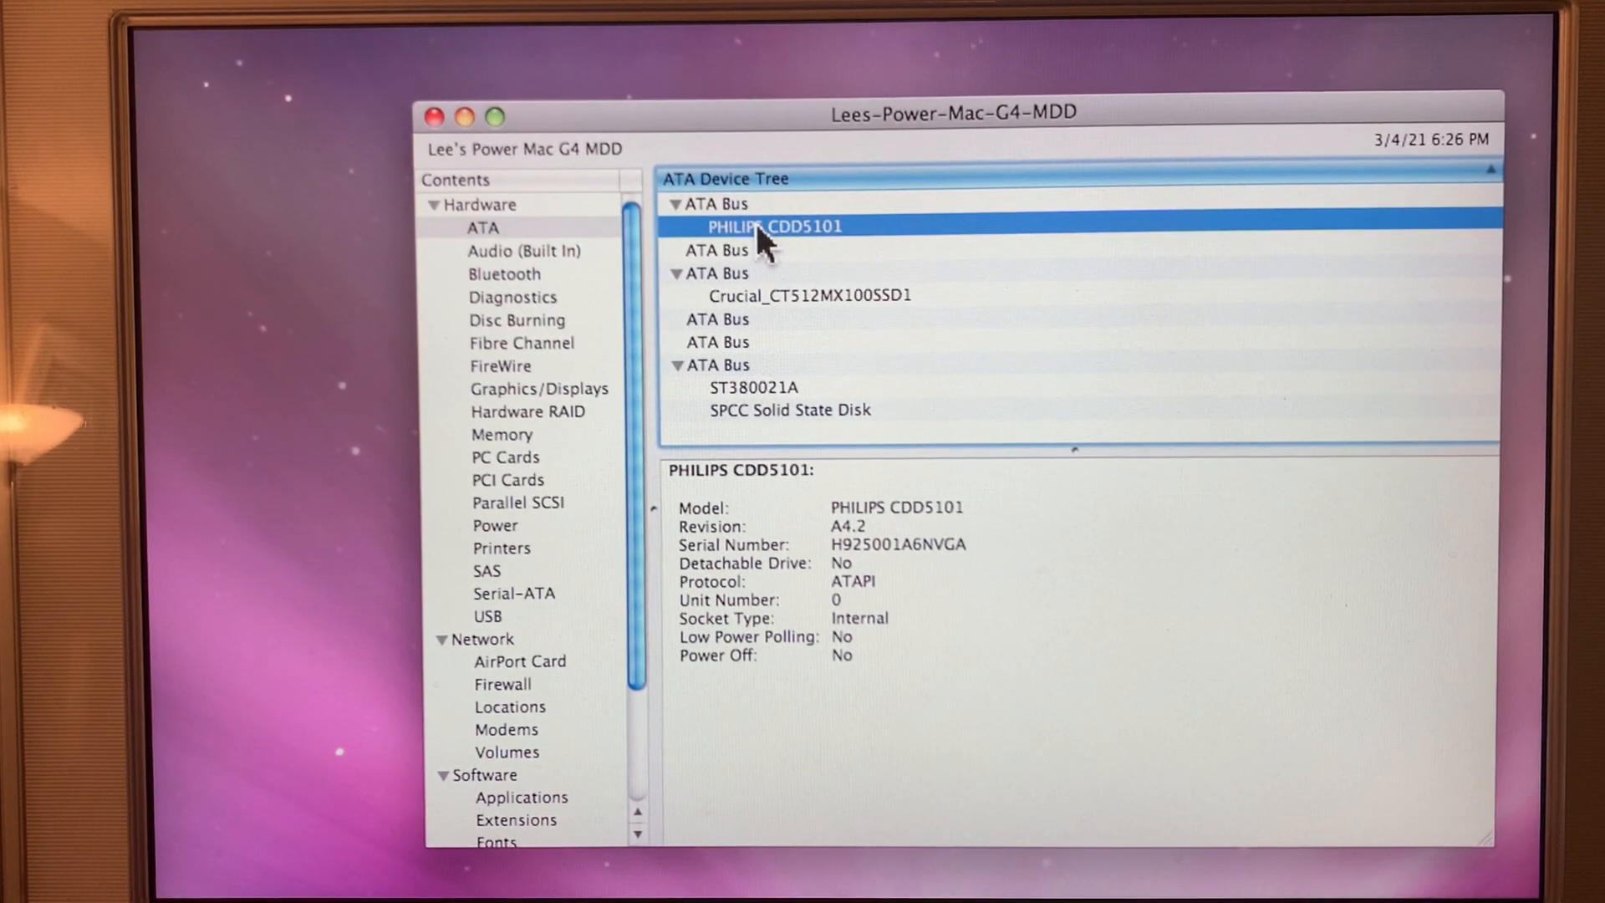
# Inspect the ATA Bus, Crucial SSD, 74 GB ST380021A and 119 GB SPCC Solid State Disk.
pyautogui.click(737, 237)
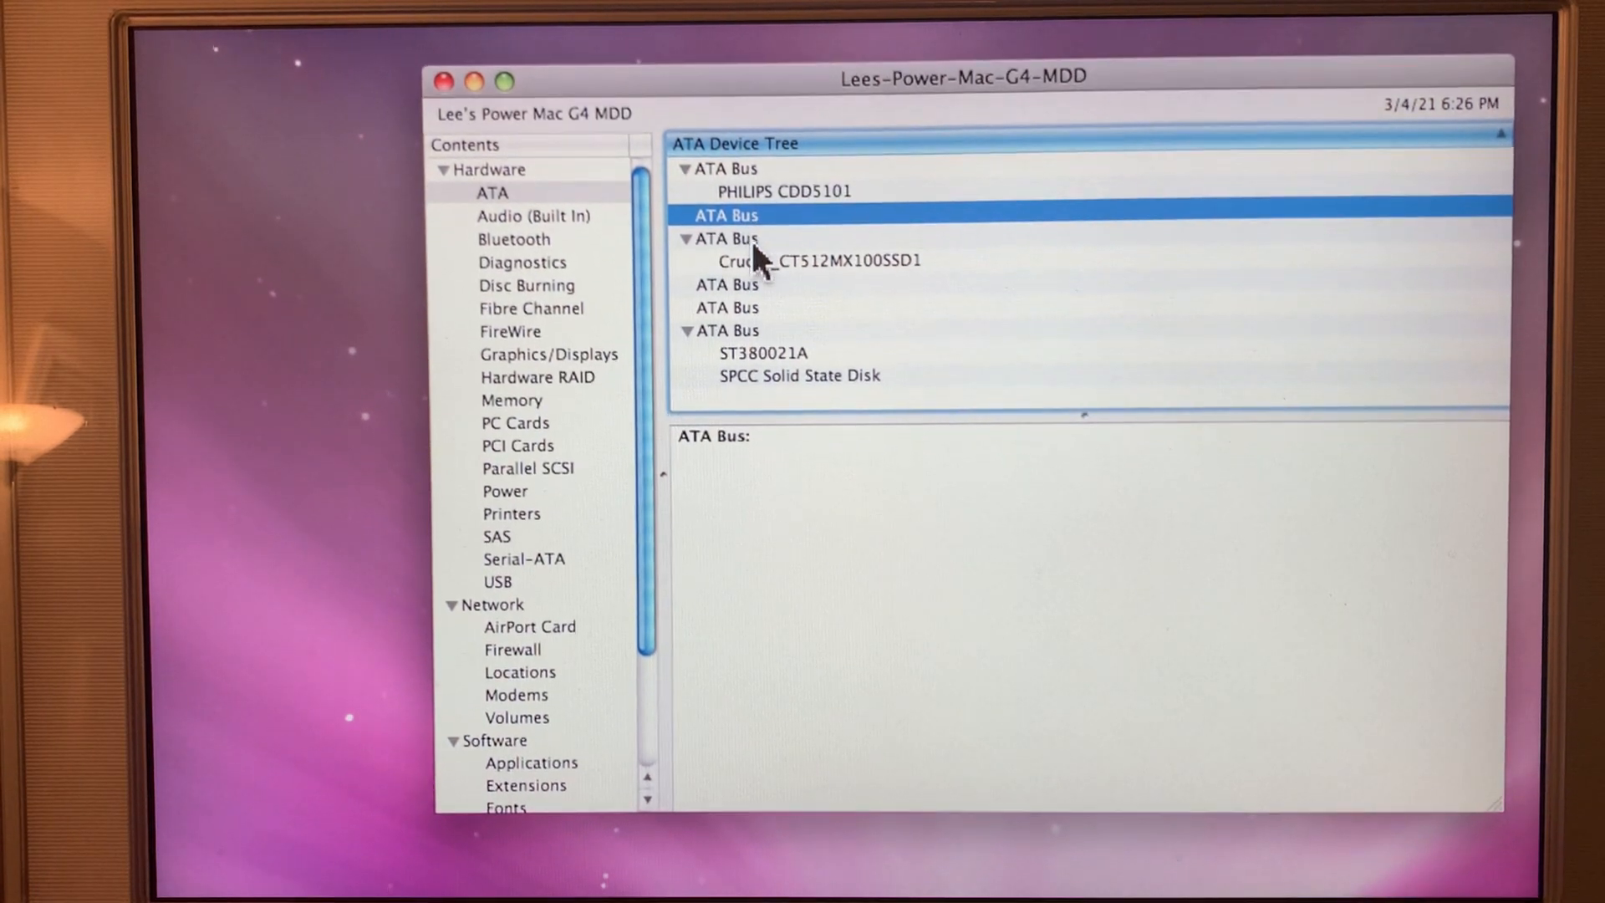
pyautogui.click(808, 260)
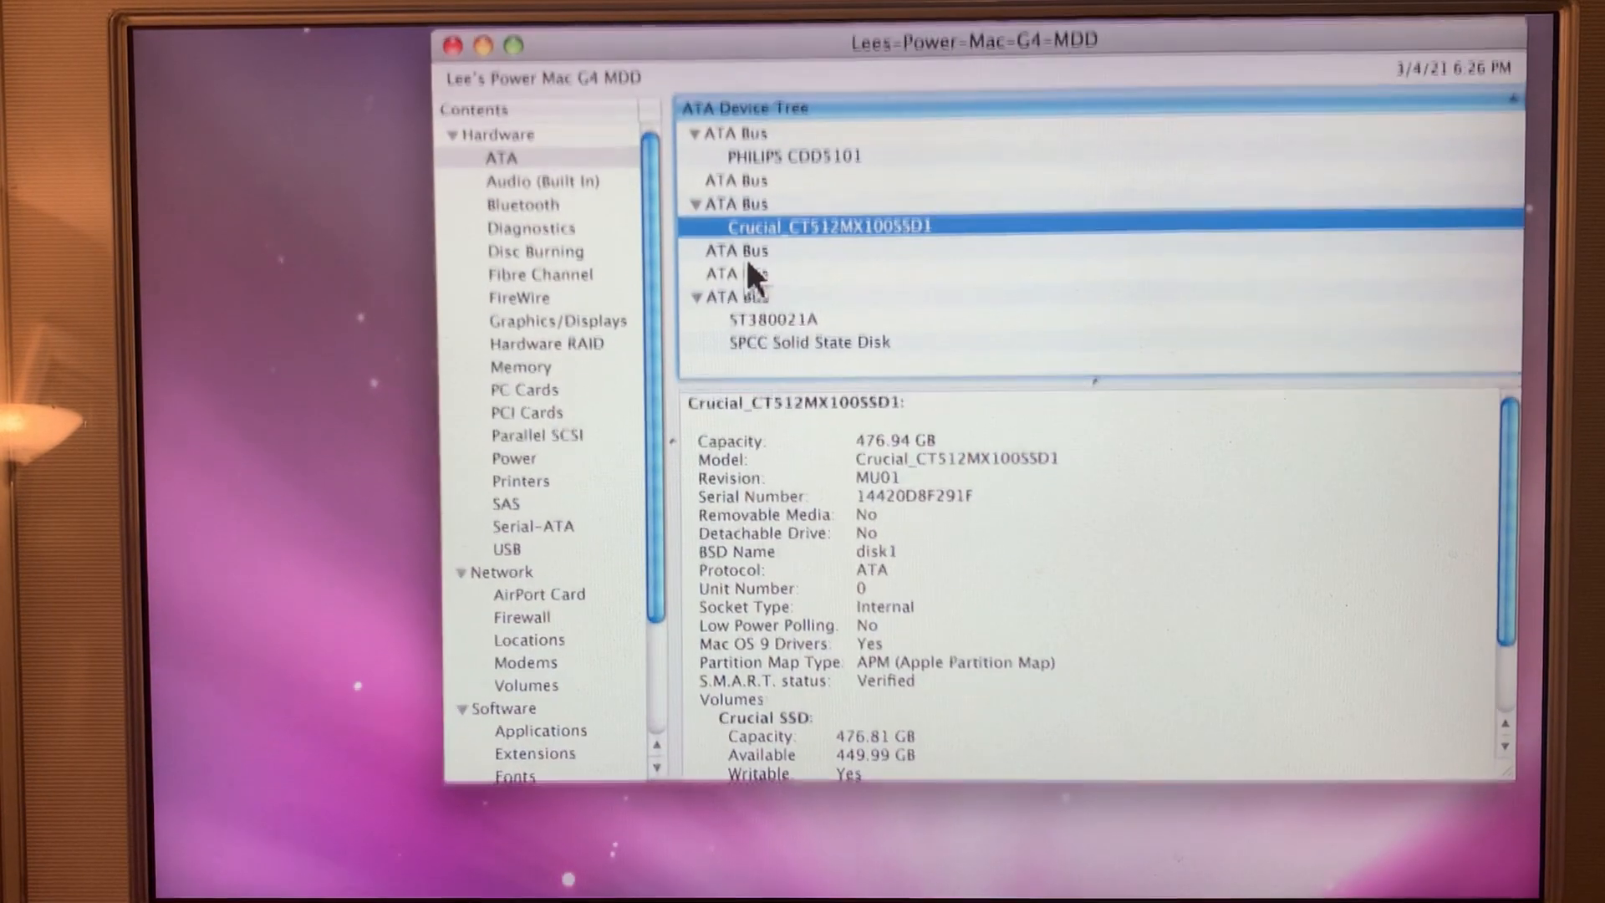
pyautogui.click(734, 277)
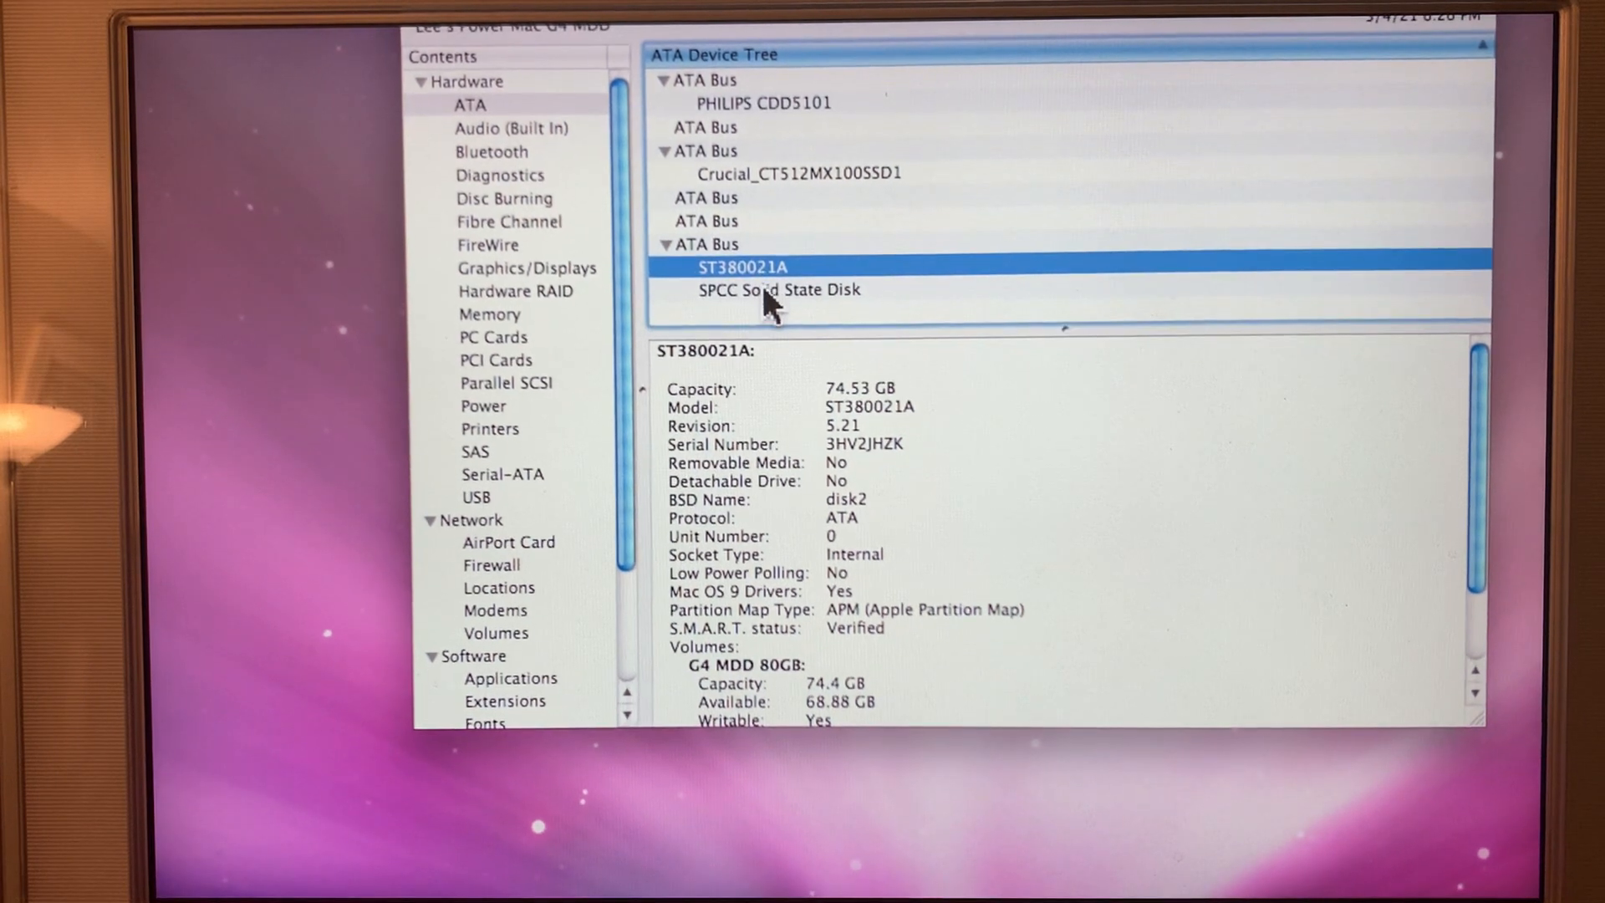
pyautogui.click(778, 290)
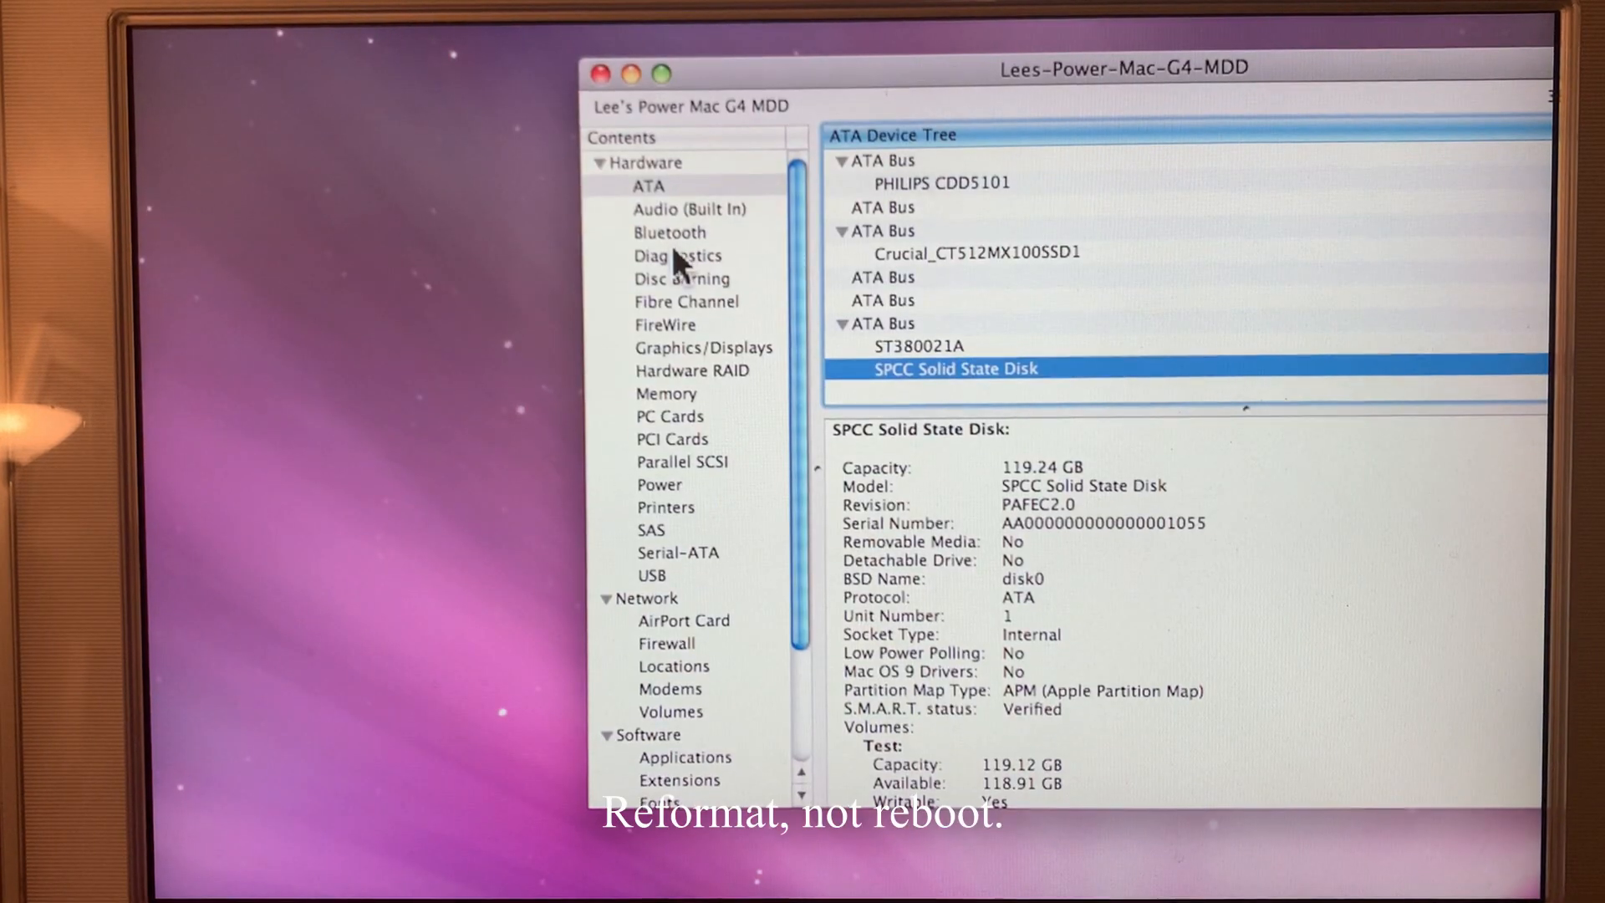
# View the Philips burner's disc burning support, ATI Radeon 9000 Pro details, and the FireWire tree.
pyautogui.click(682, 279)
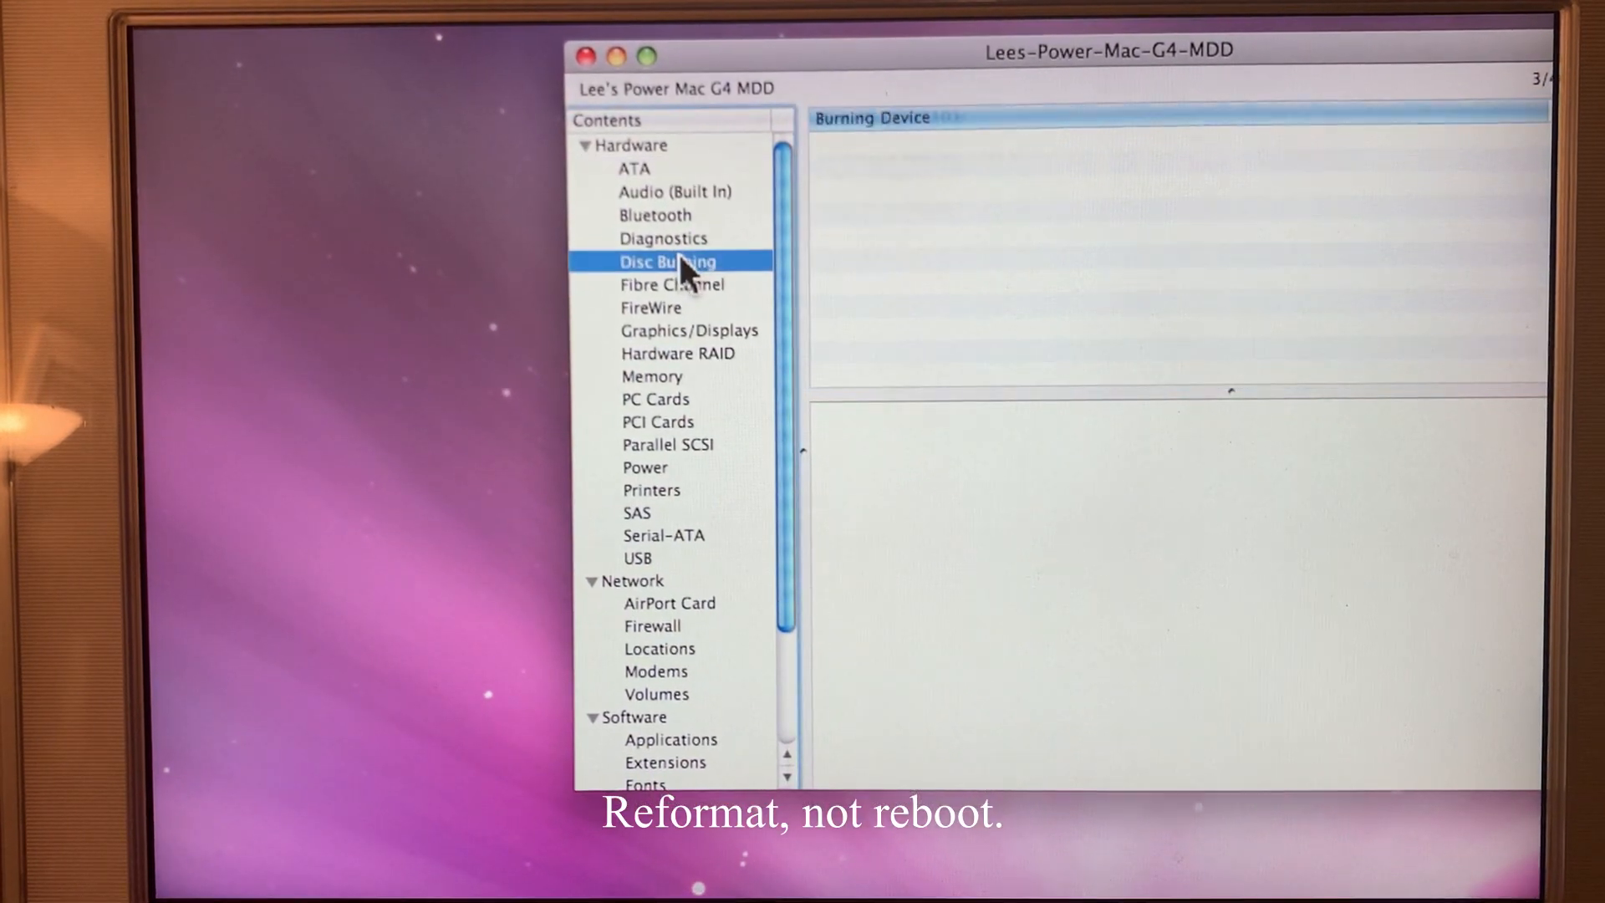
pyautogui.click(666, 261)
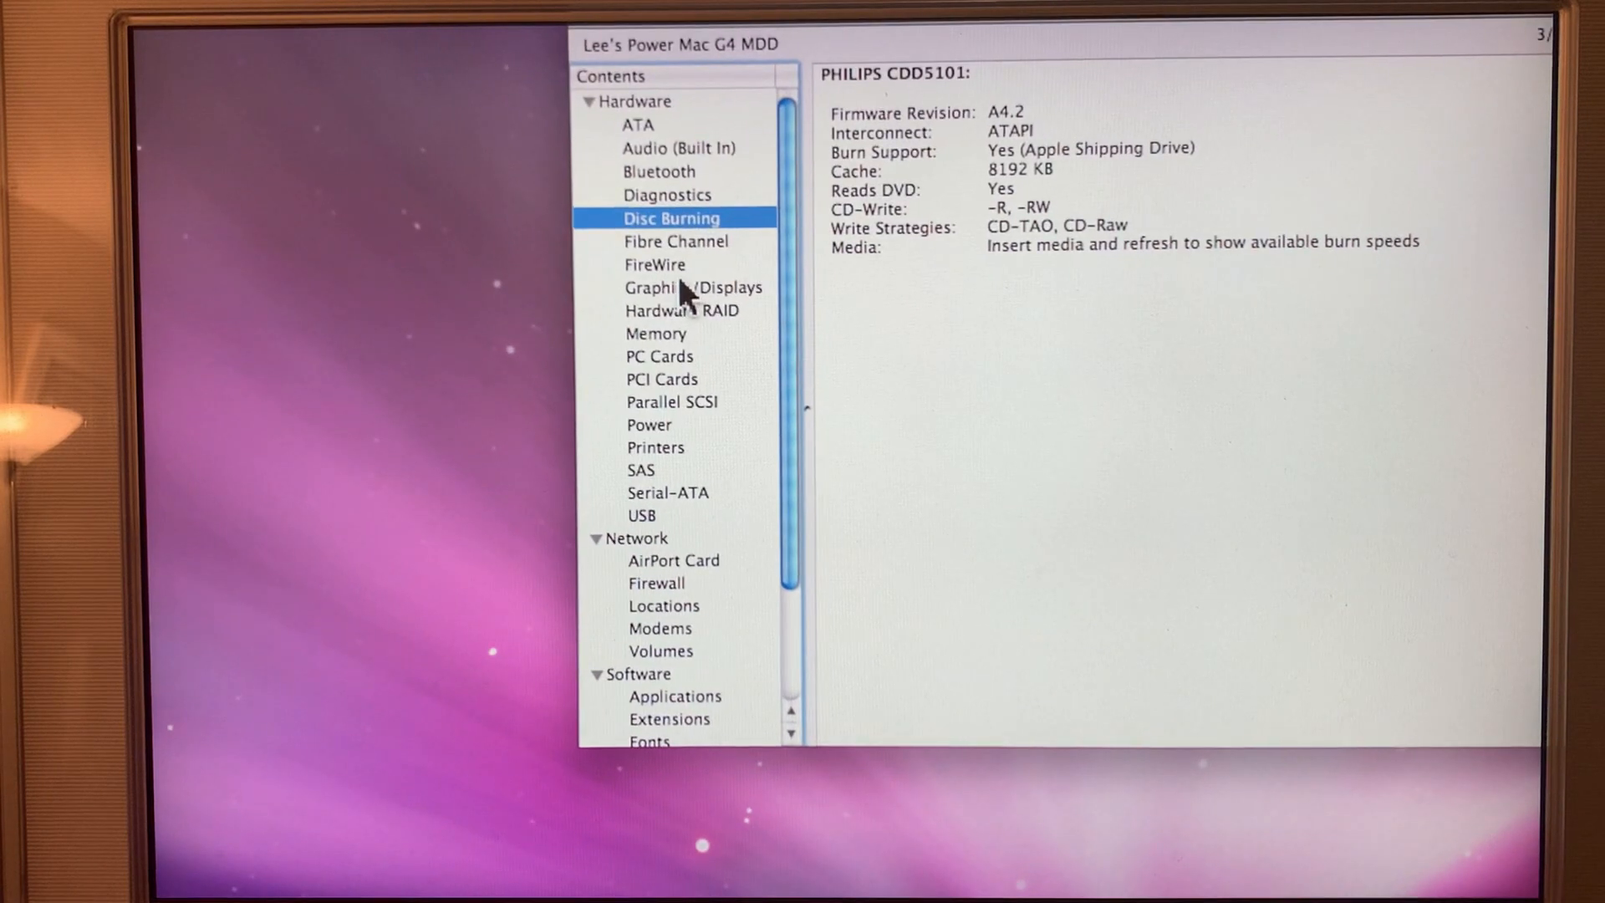
pyautogui.click(696, 287)
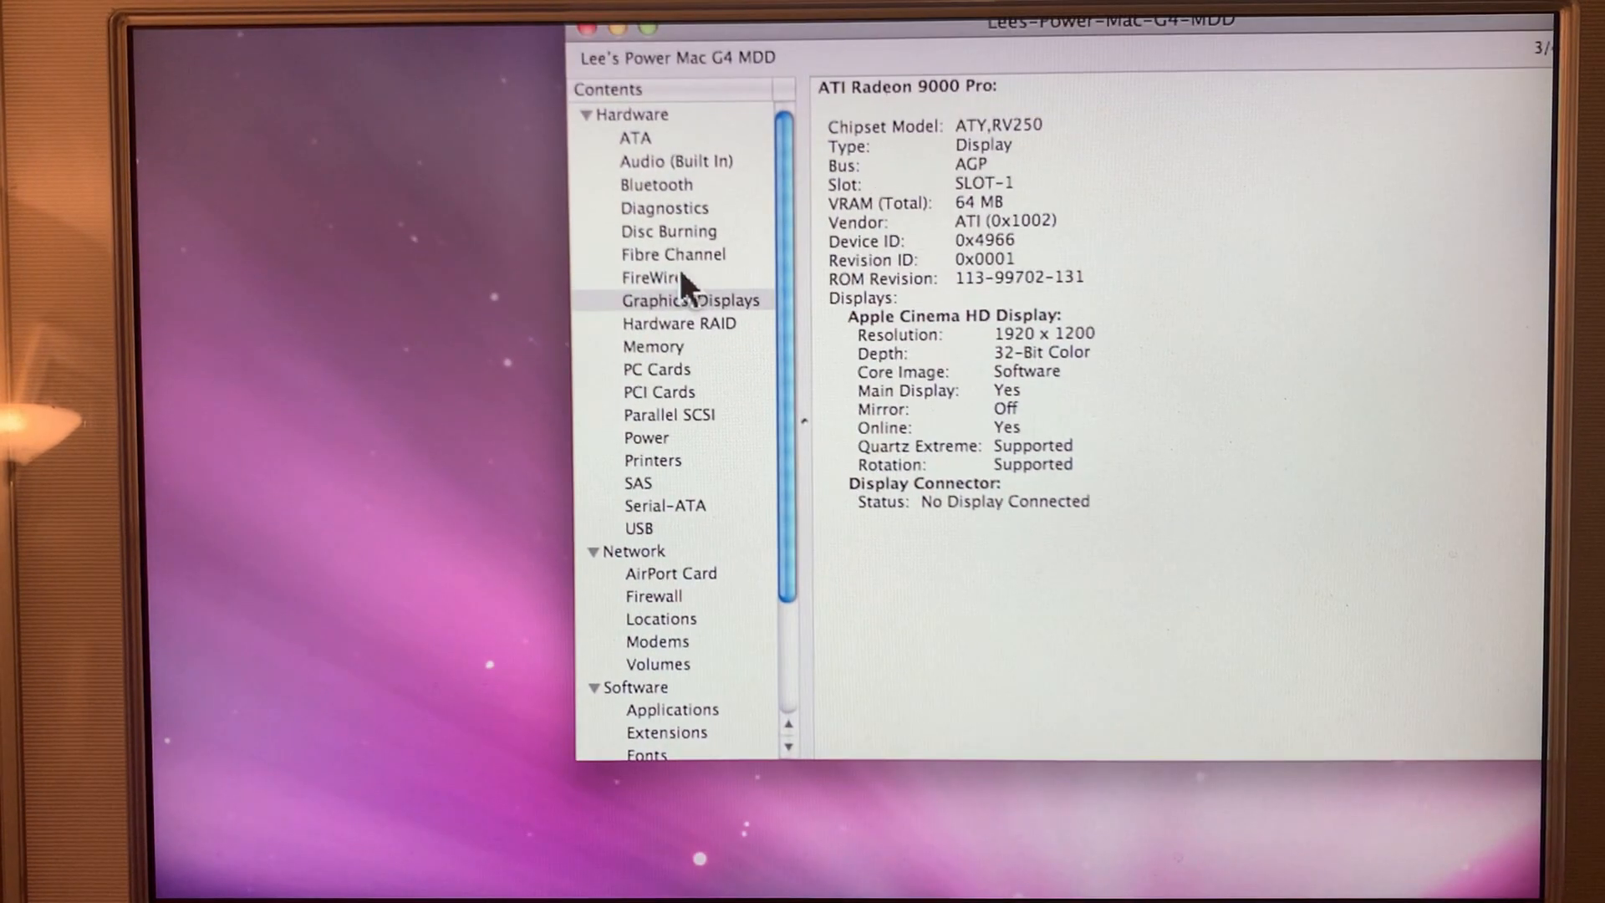
pyautogui.click(649, 278)
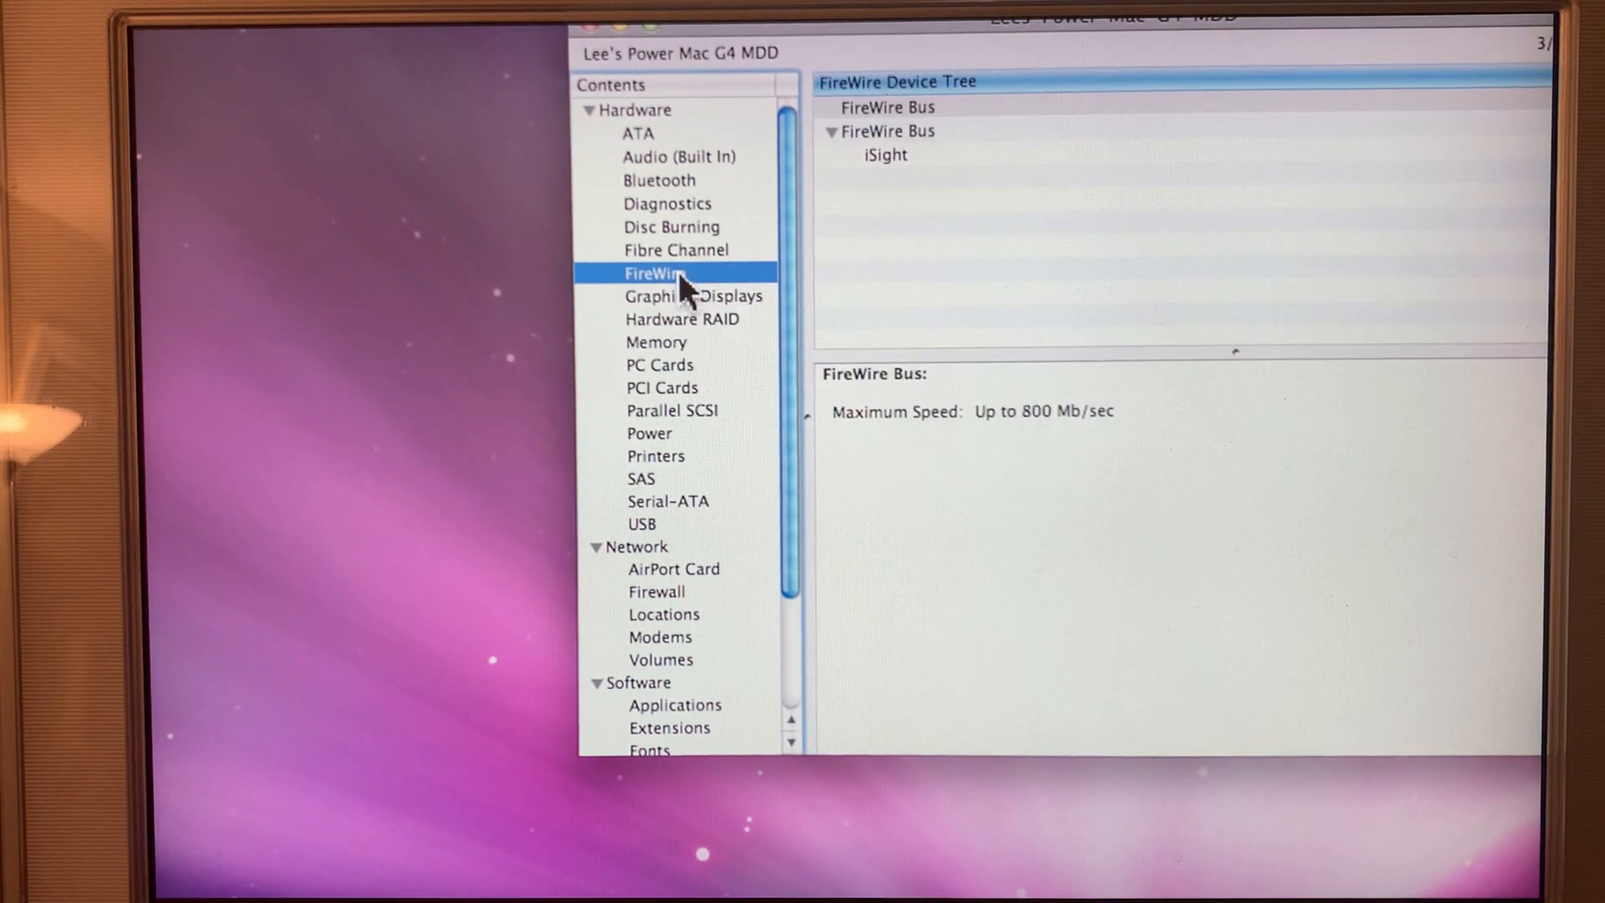
# Review the PCI cards, then show the second FireWire Bus with the Apple iSight's 200 Mb/sec connection.
pyautogui.click(660, 387)
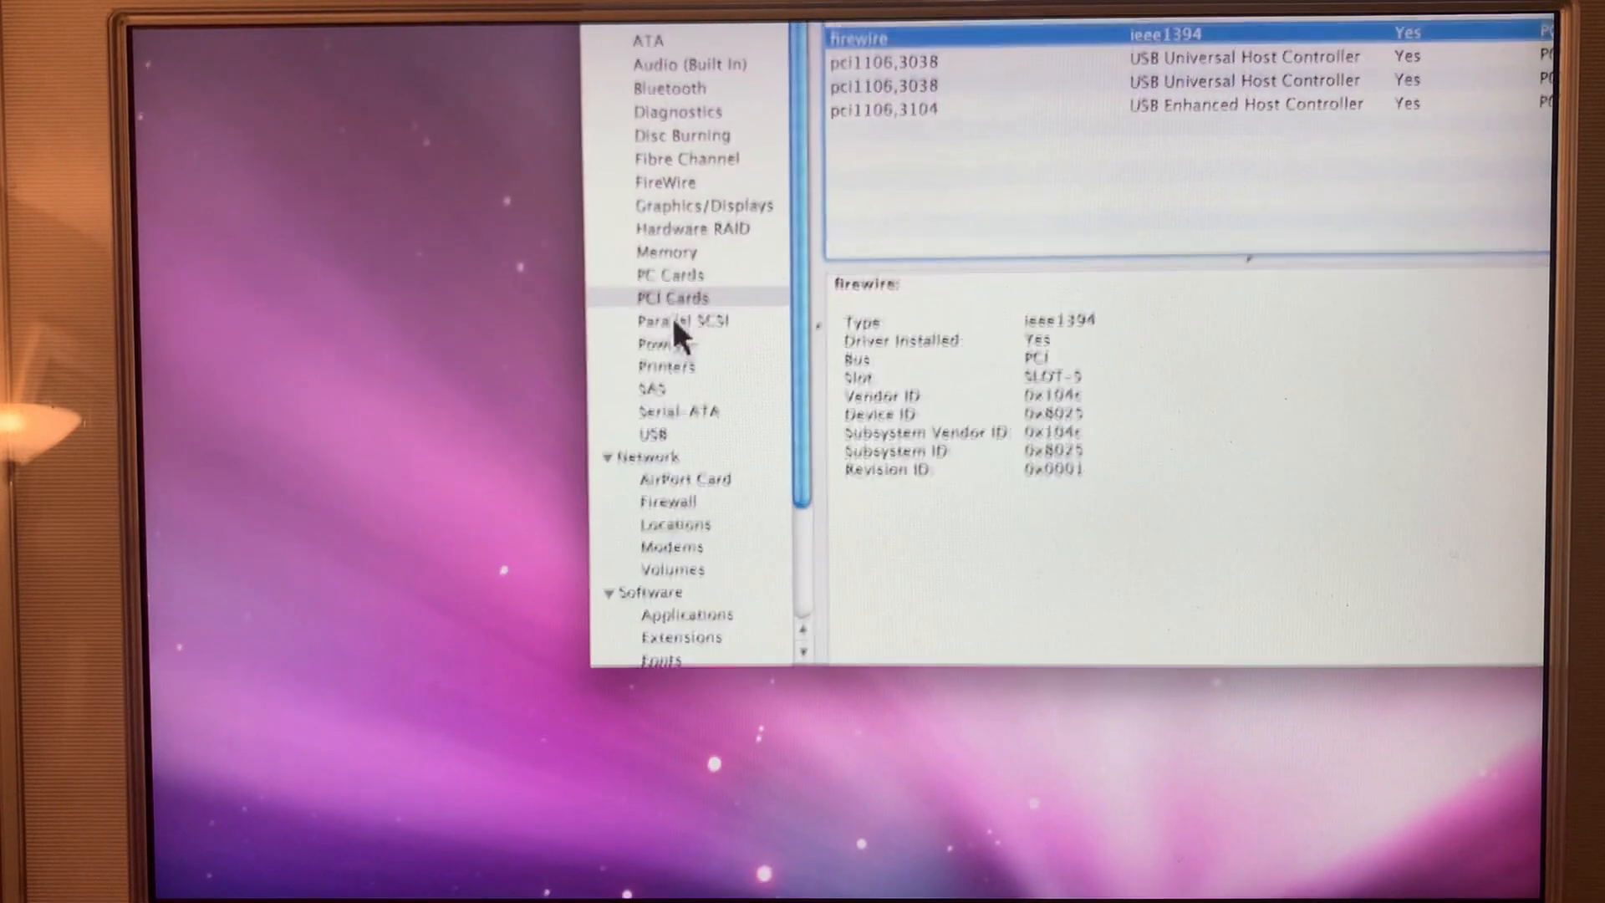
pyautogui.click(665, 183)
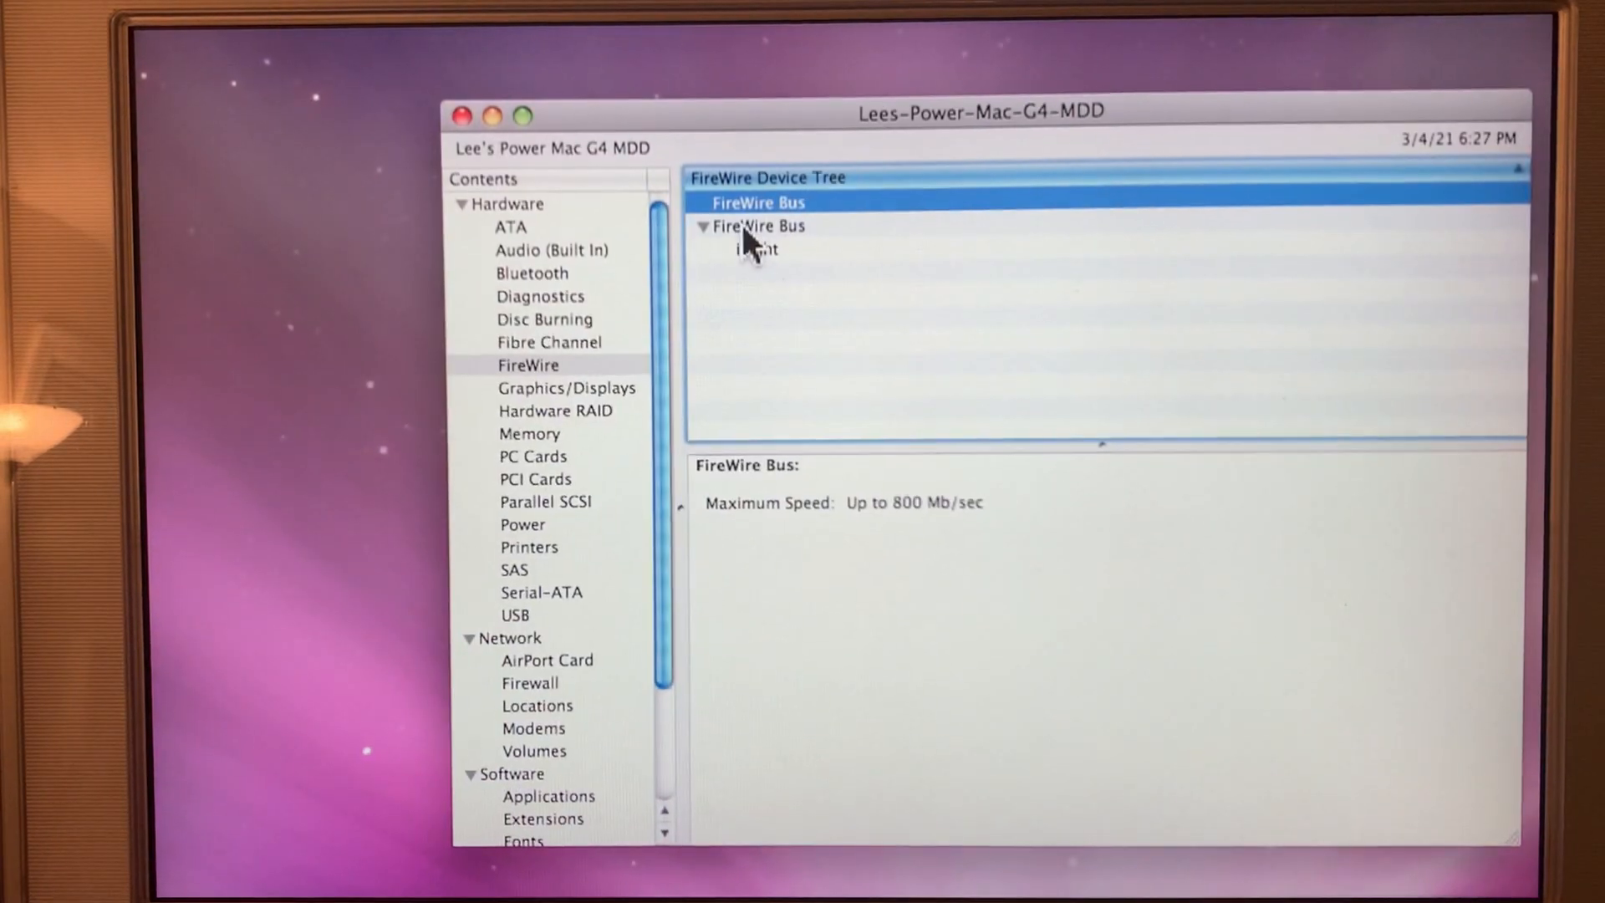
pyautogui.click(758, 226)
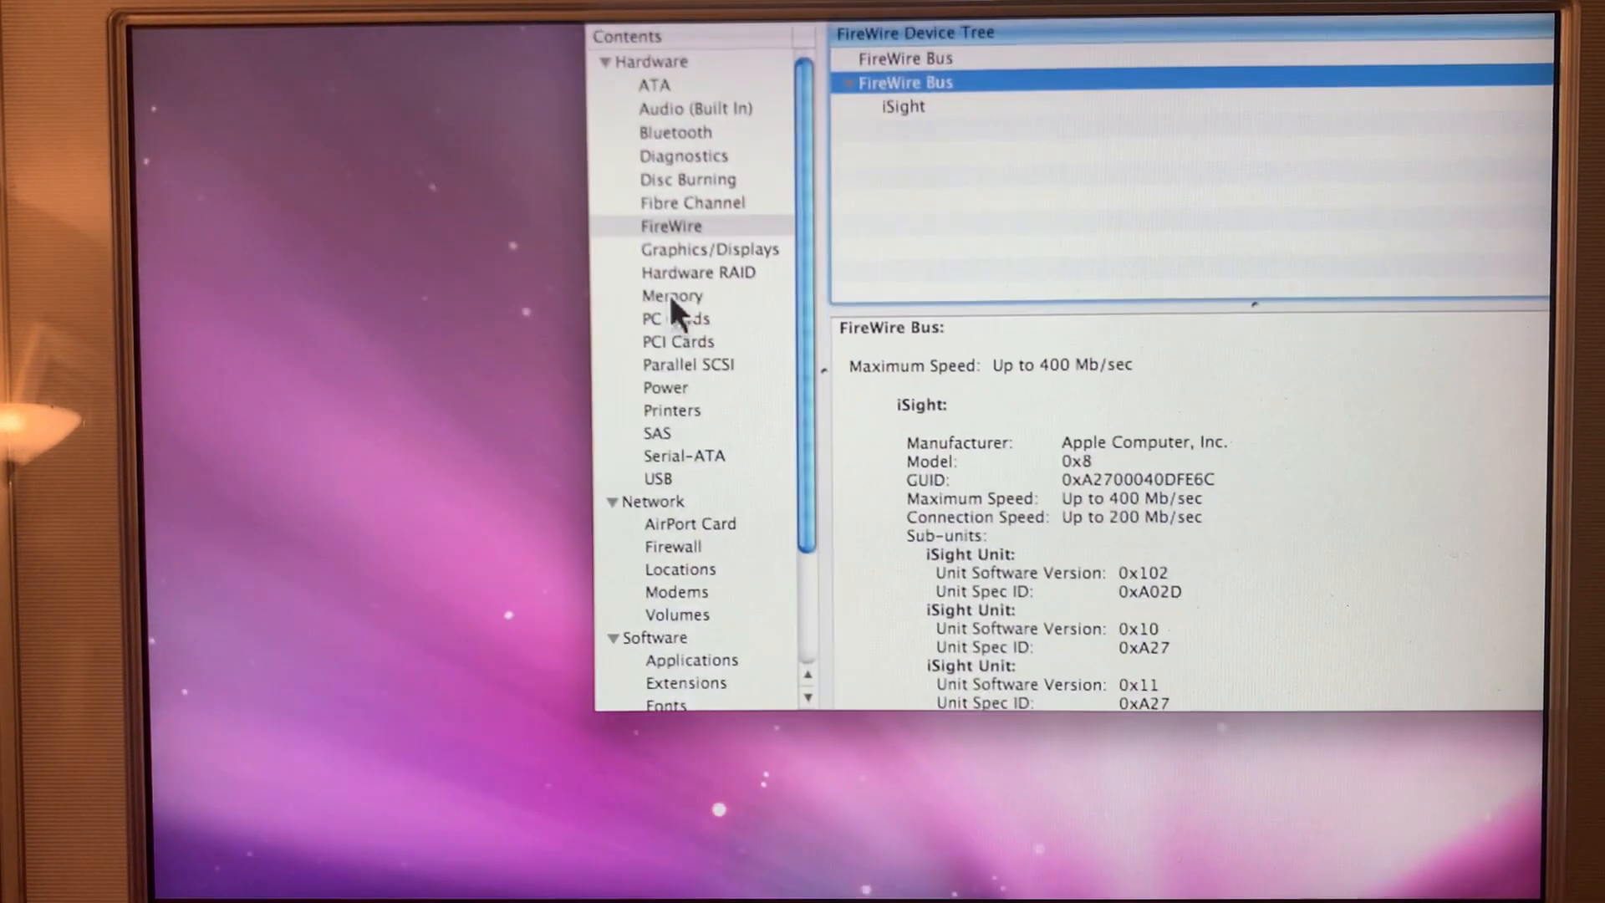
pyautogui.scroll(-3)
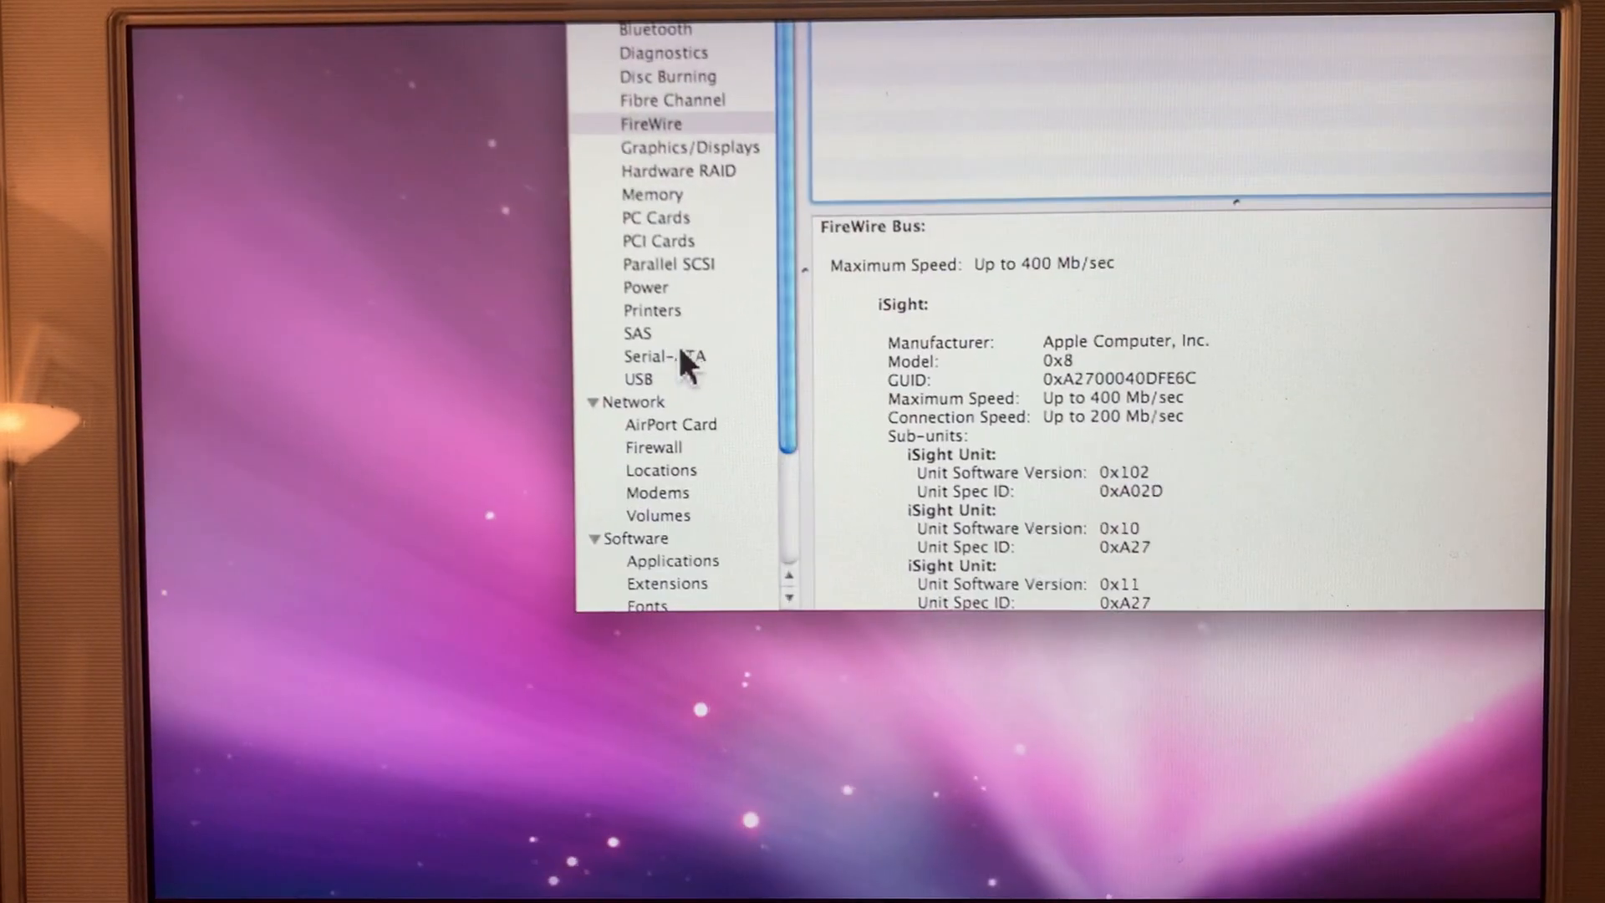
# Inspect each USB bus, including the Studio Display, Apple keyboard and mouse, then reopen ATA.
pyautogui.click(639, 379)
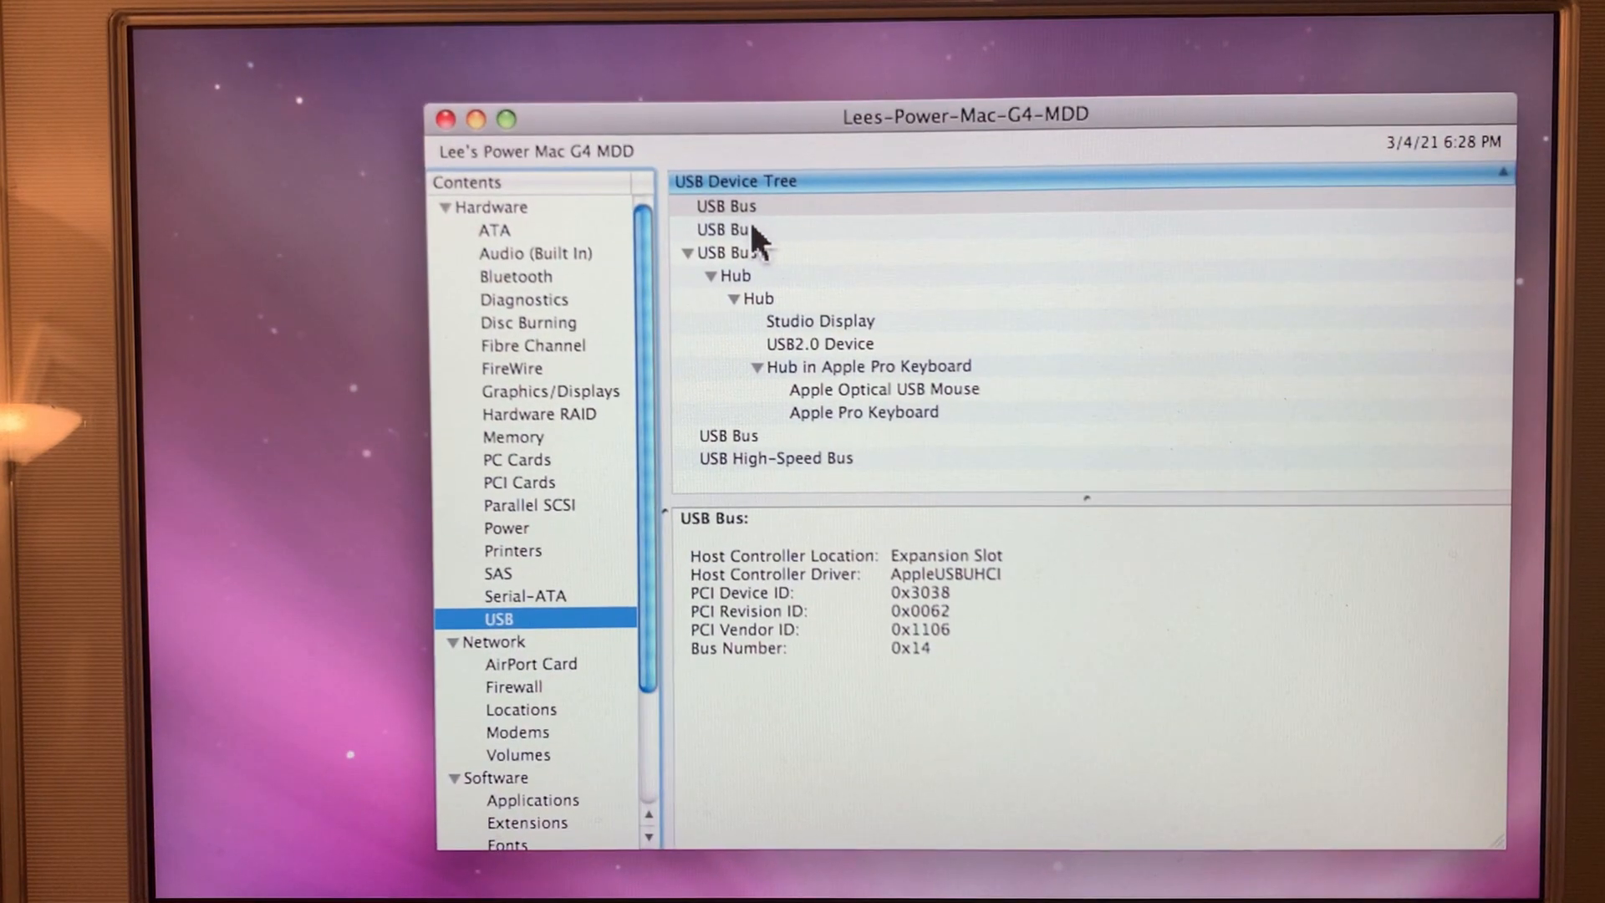
pyautogui.click(727, 251)
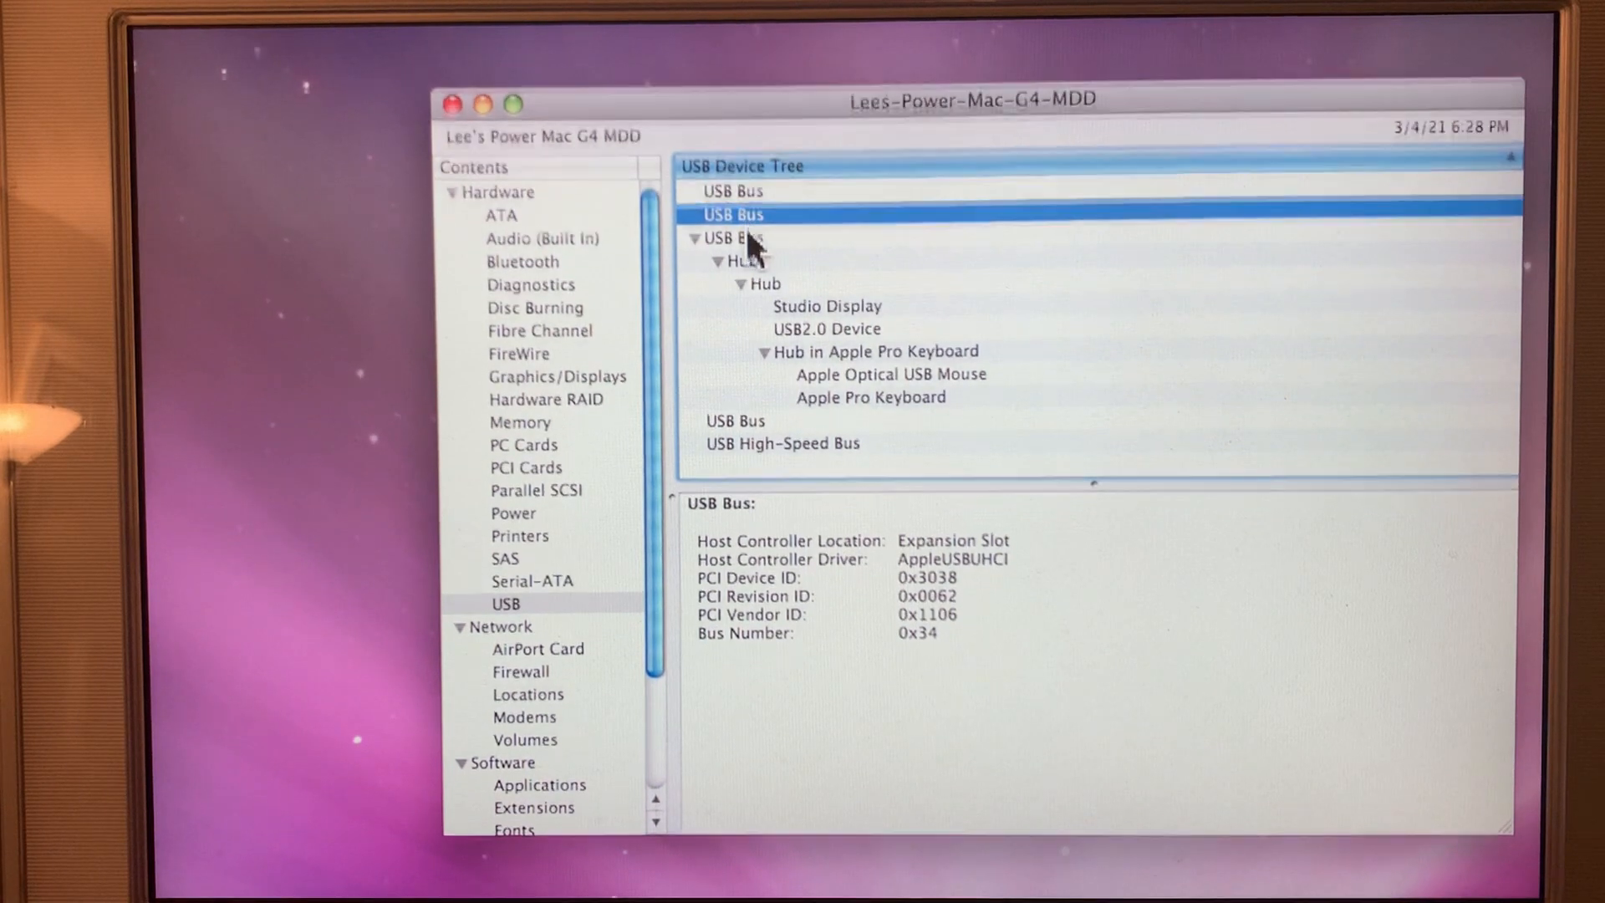
pyautogui.click(733, 239)
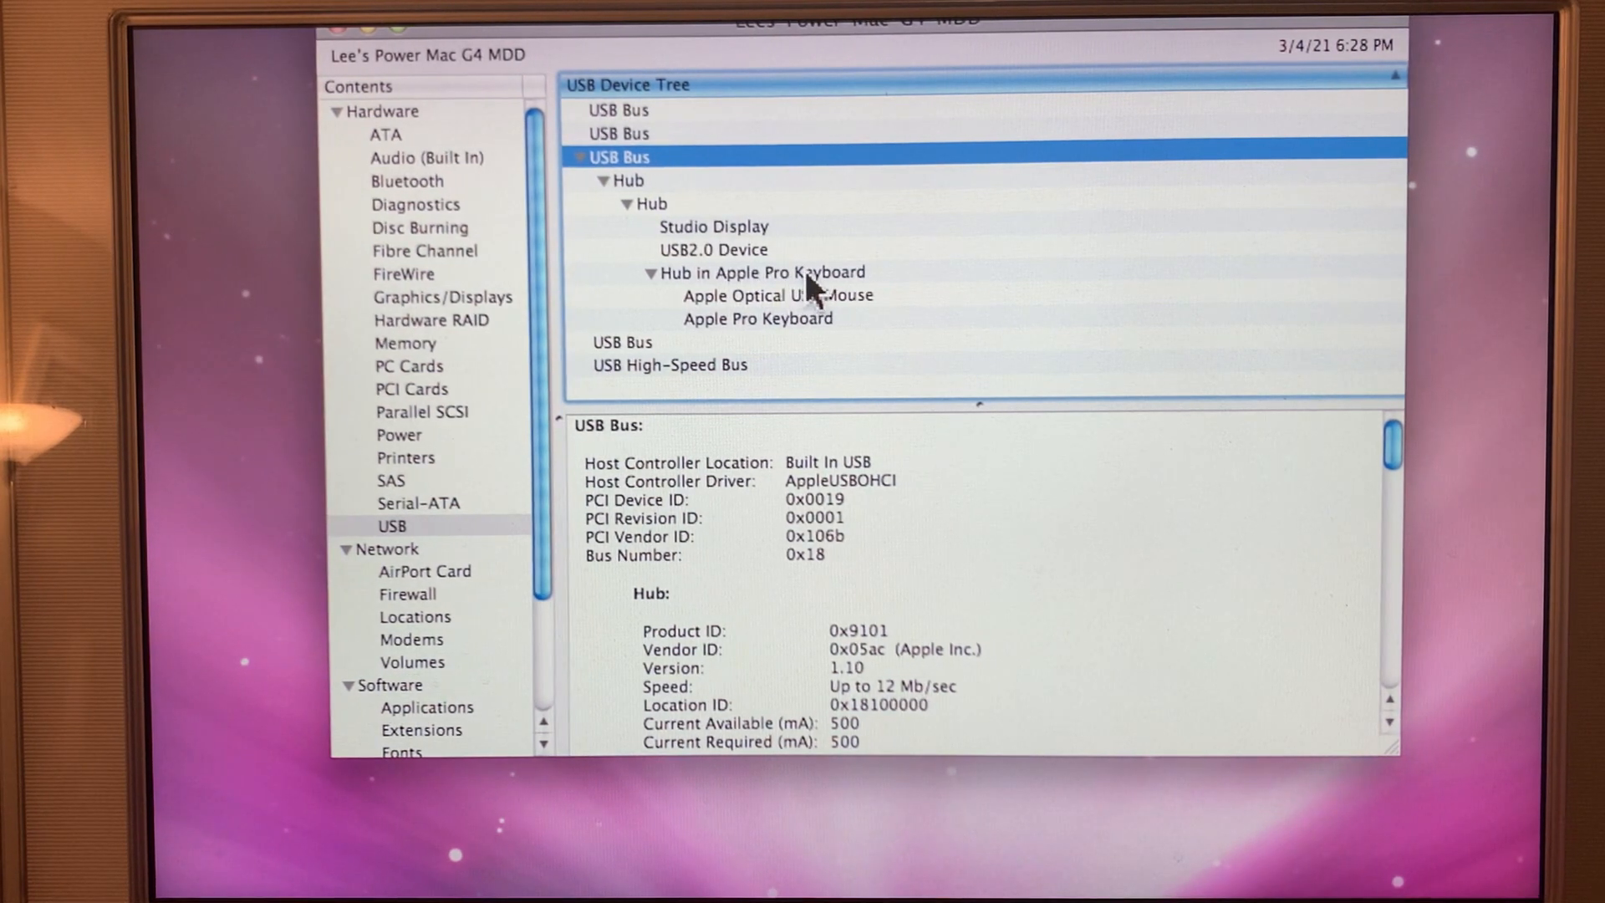
pyautogui.click(776, 295)
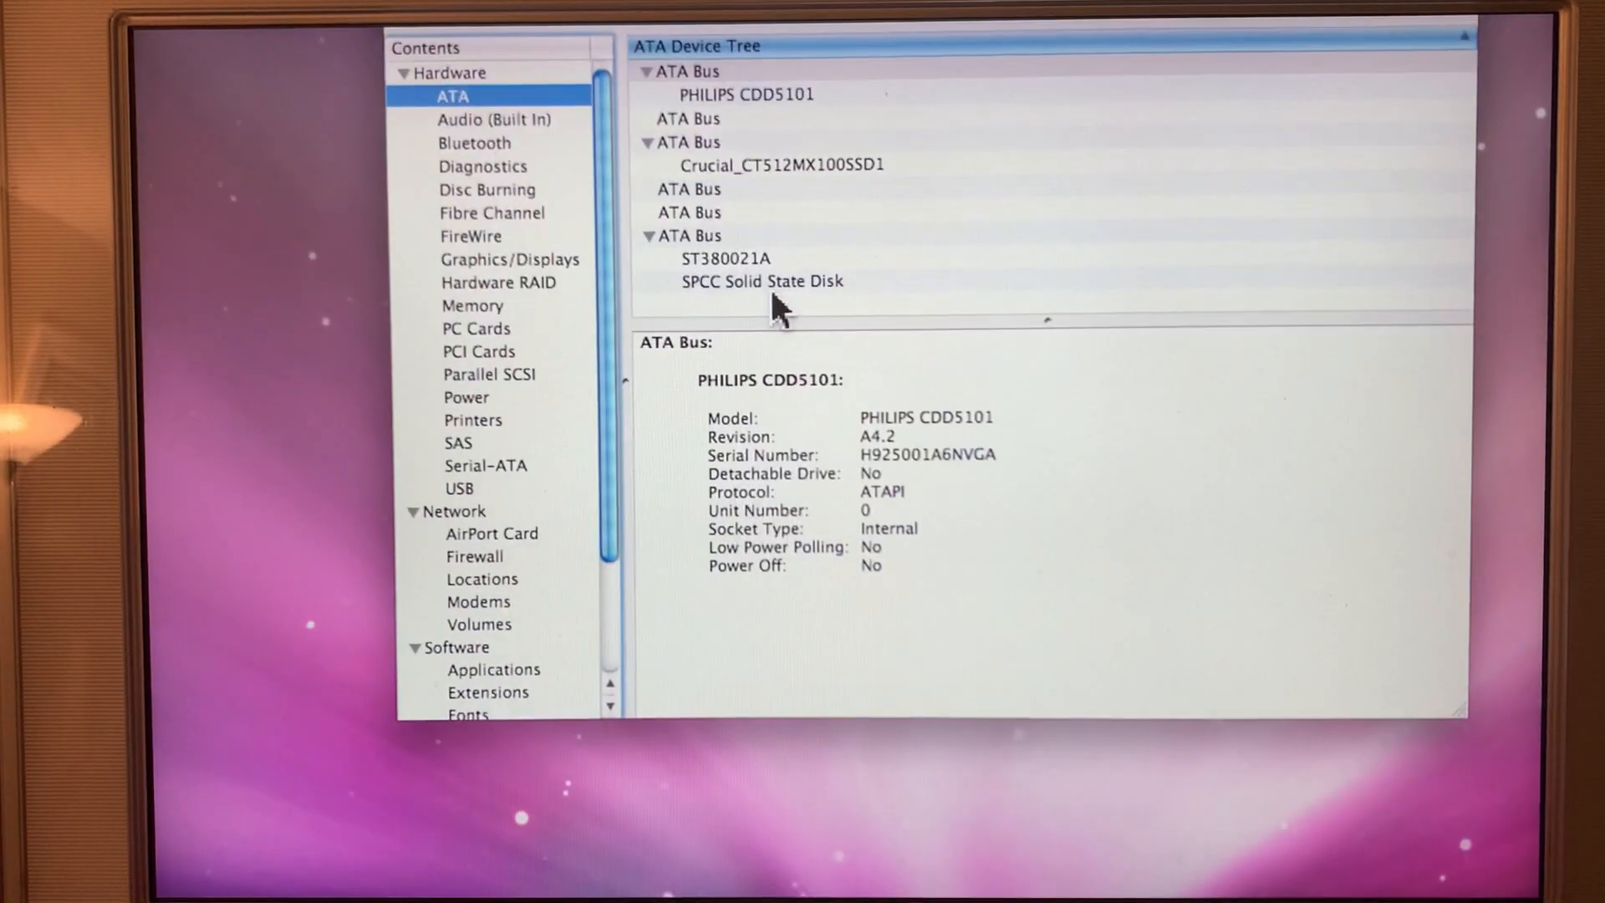
# Show the SPCC Solid State Disk's details, close the profile window, and quit System Profiler.
pyautogui.click(762, 282)
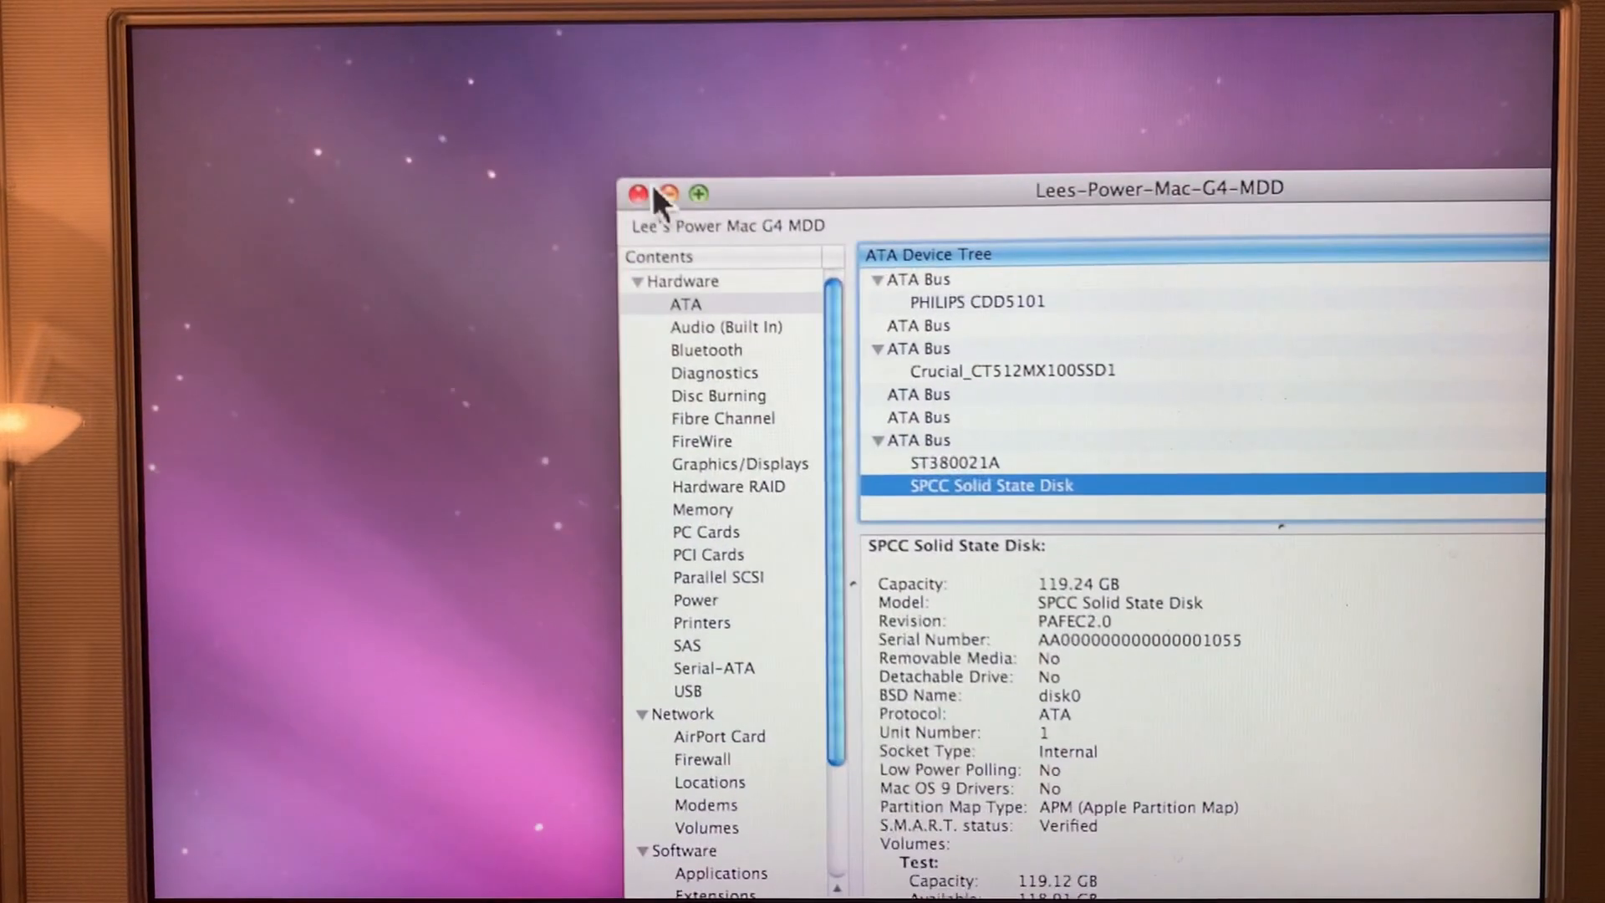
pyautogui.click(637, 192)
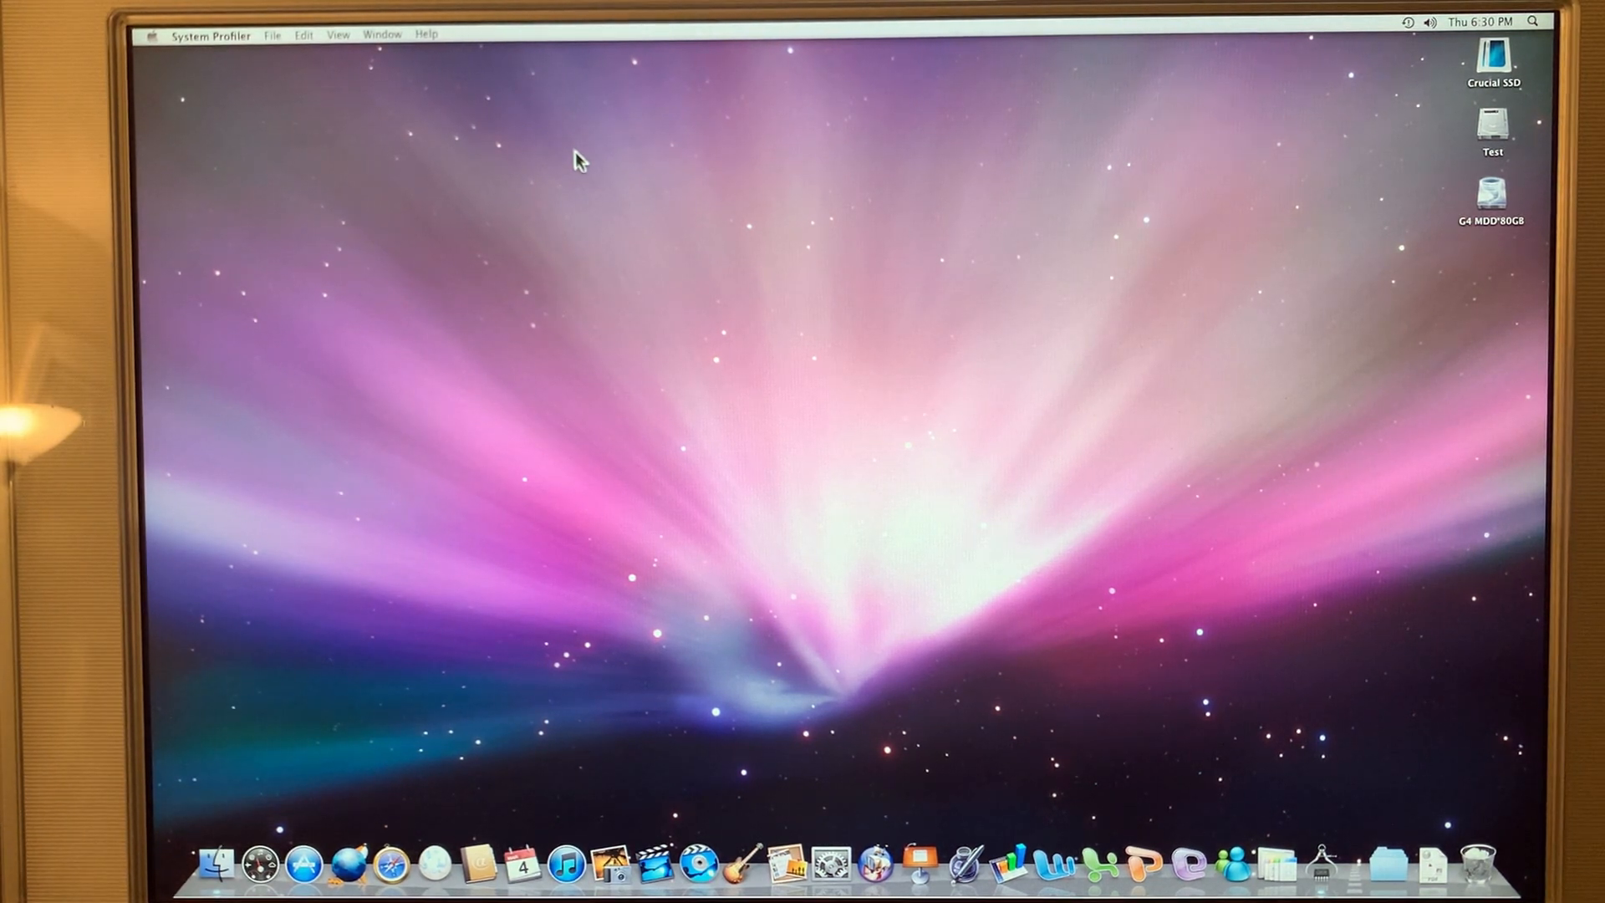
pyautogui.click(210, 34)
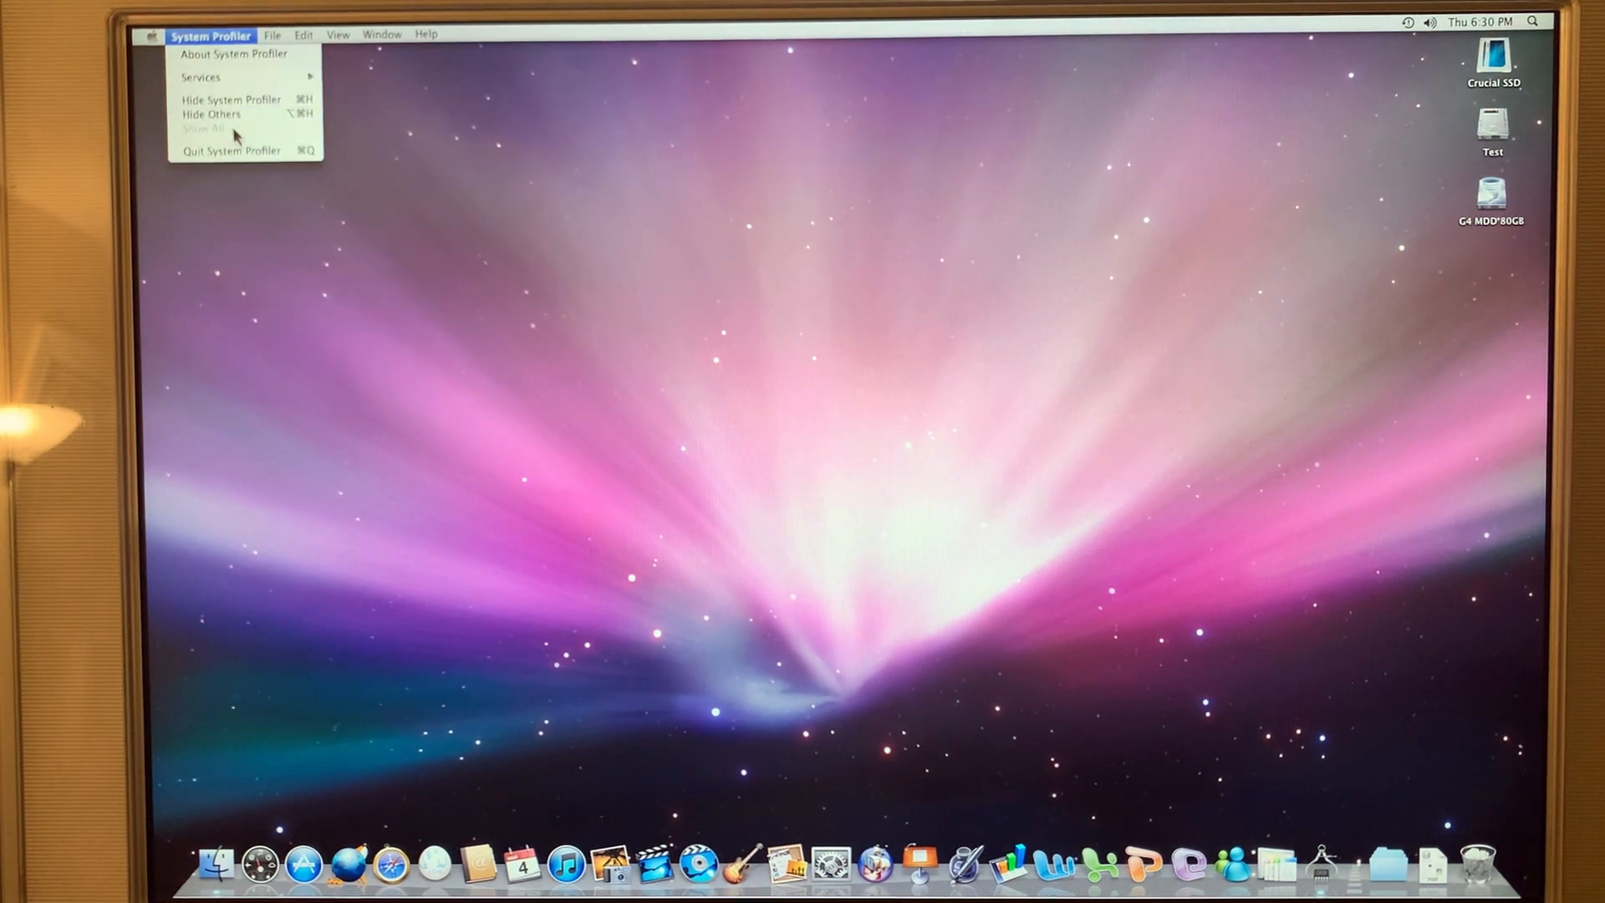
pyautogui.click(561, 223)
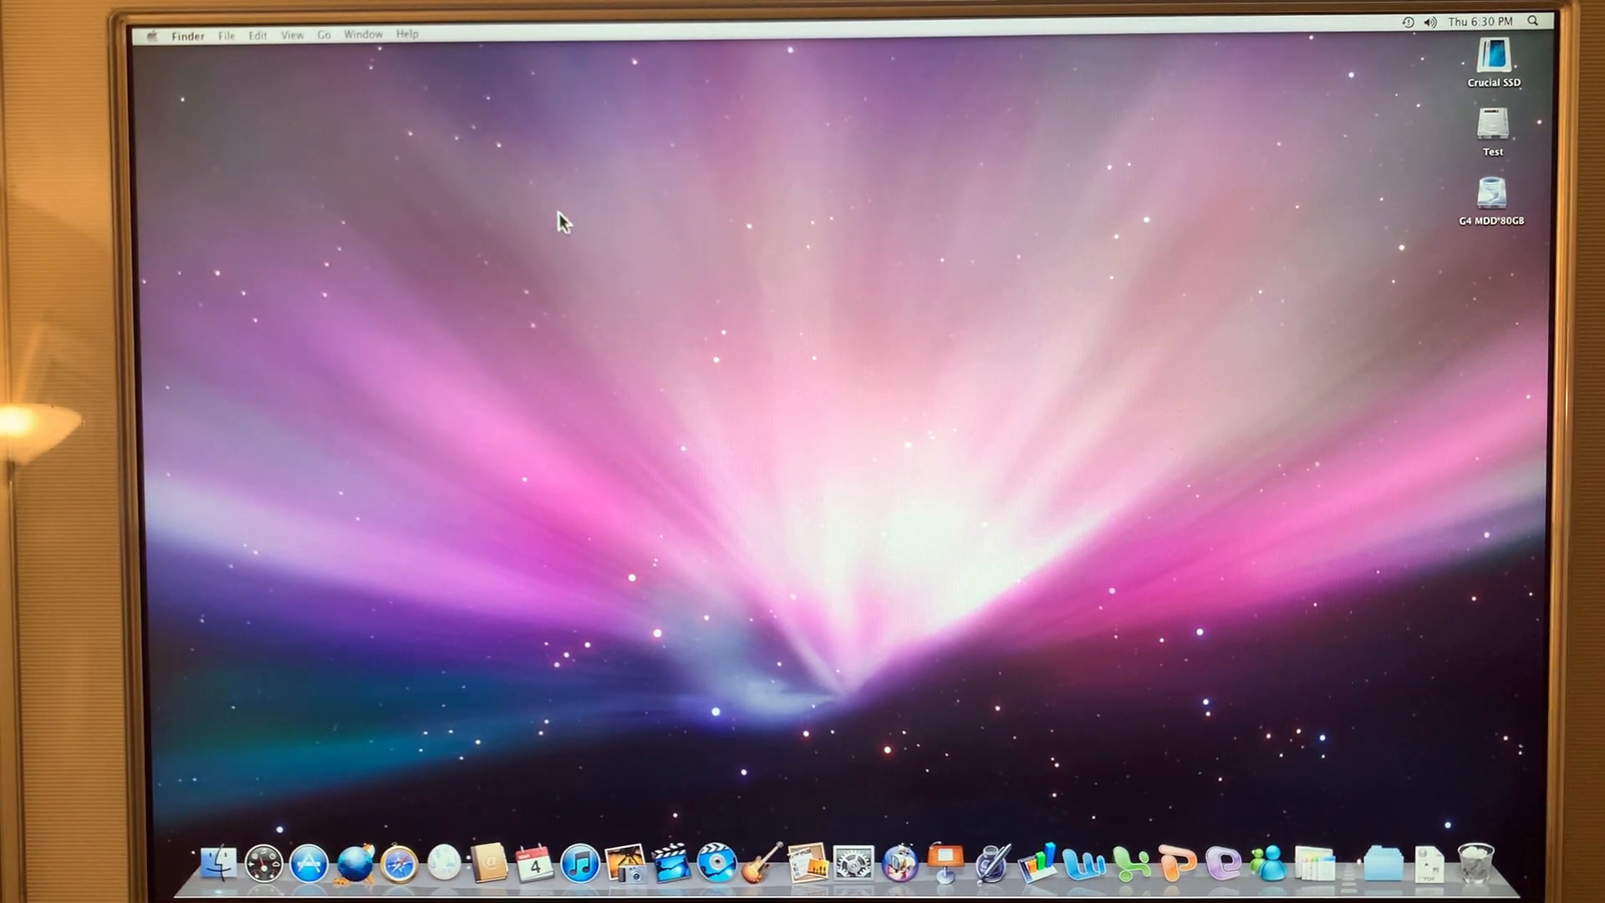